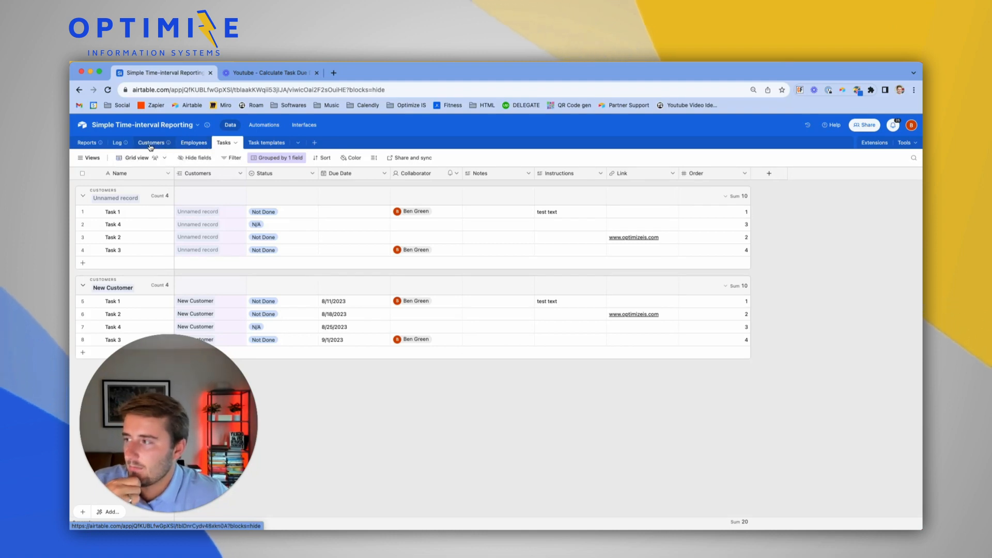
Add a Customers record named New Customer 2 with Deal Stage Closed – Won
click(151, 142)
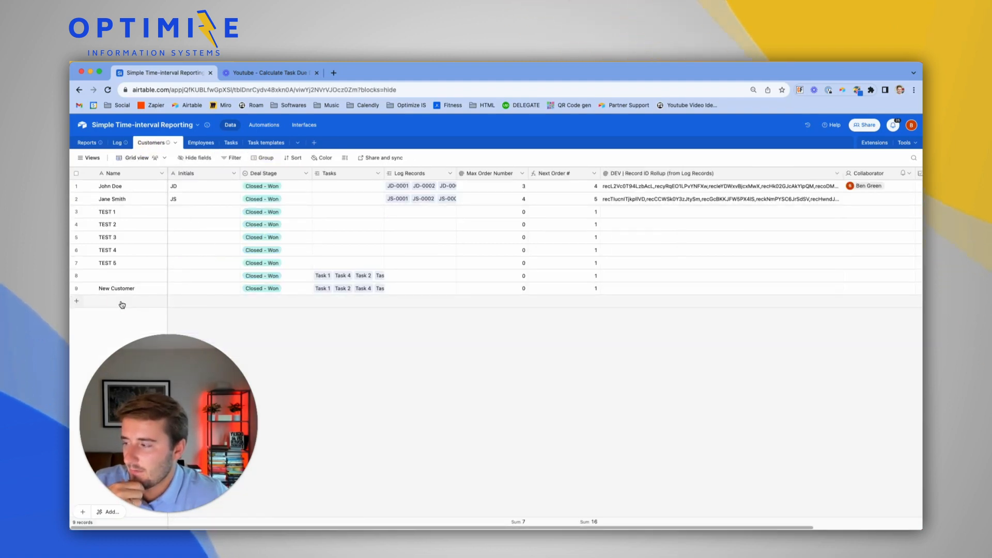
text(New Customer 2)
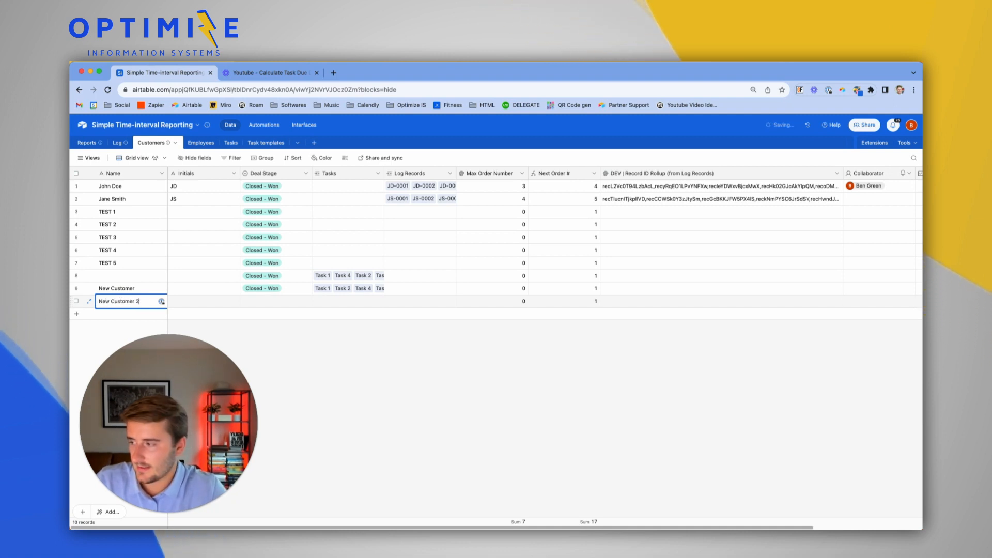
click(274, 301)
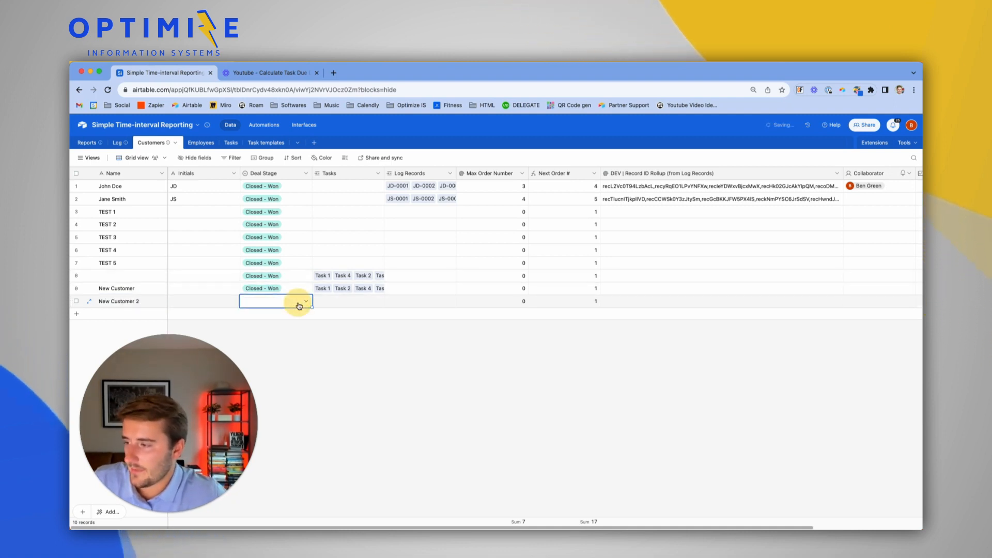
click(275, 301)
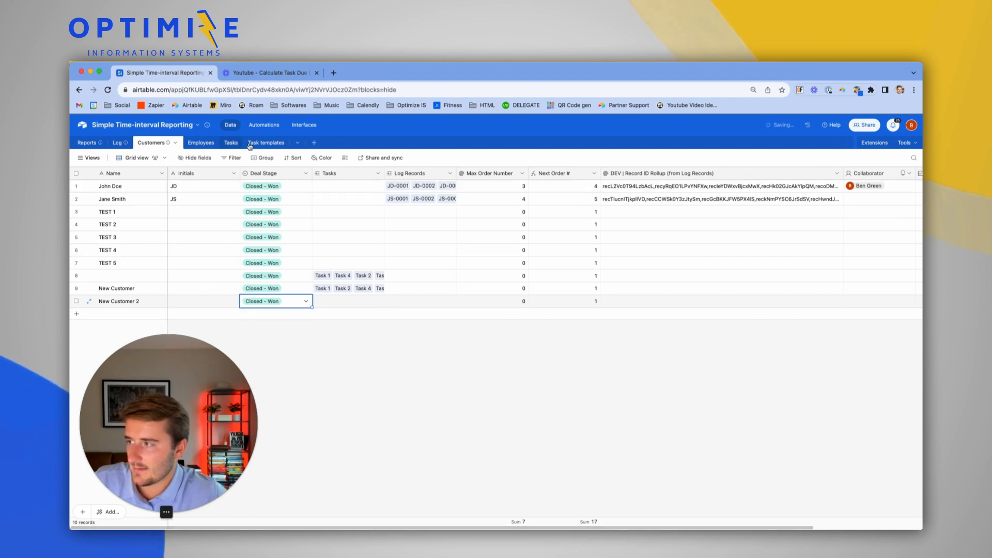
Review the four auto-created New Customer 2 tasks and their due dates in Tasks
click(232, 143)
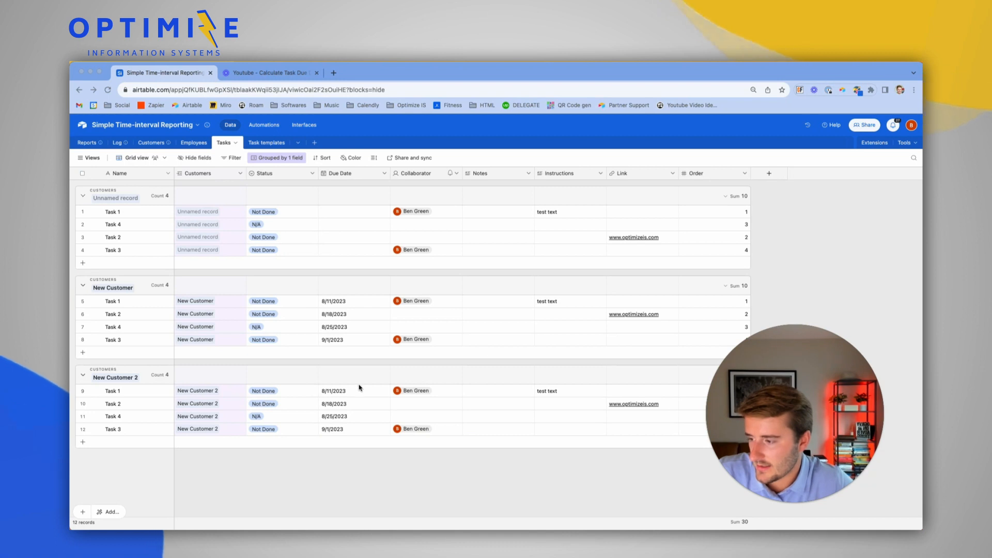
click(353, 391)
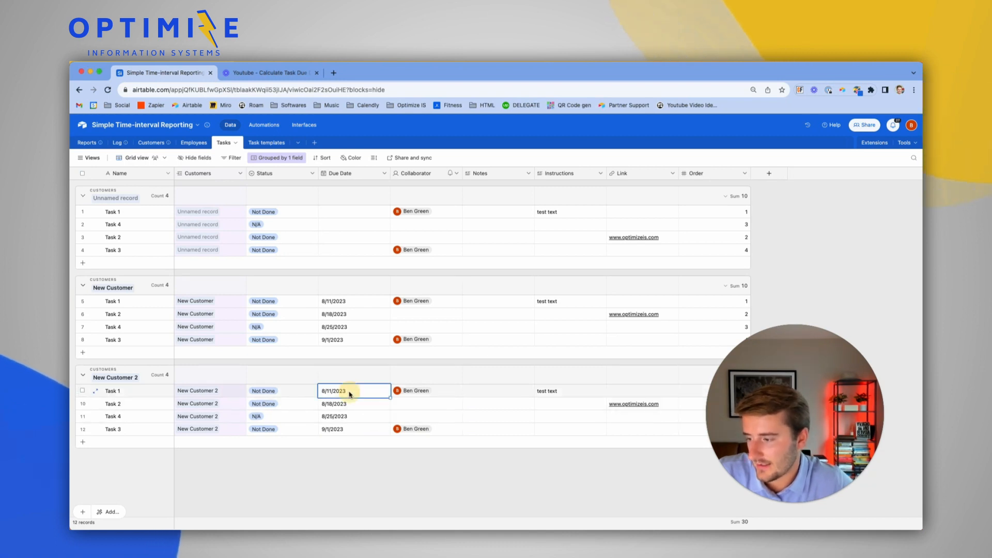
drag(353, 391, 353, 428)
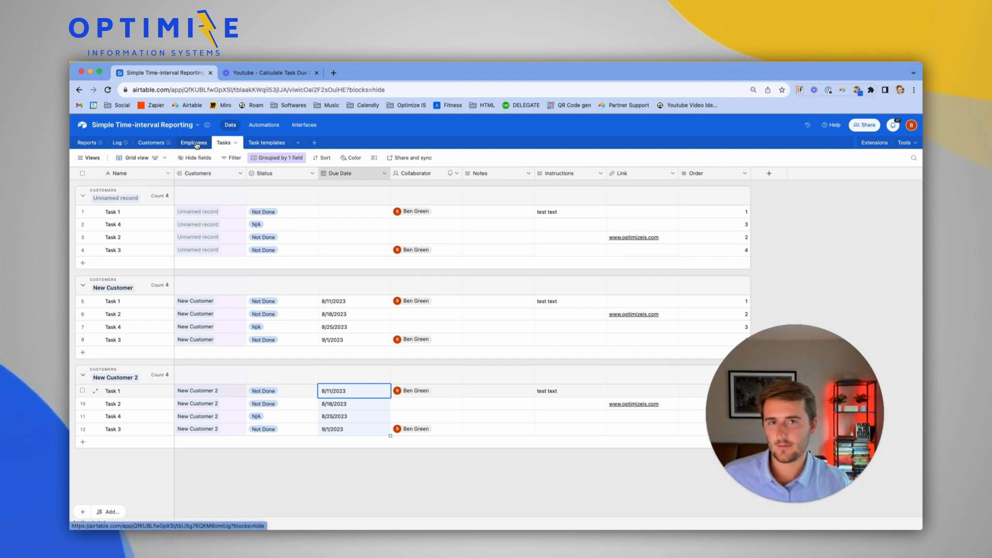
Add a Date field named Start Date to the Customers table
click(150, 143)
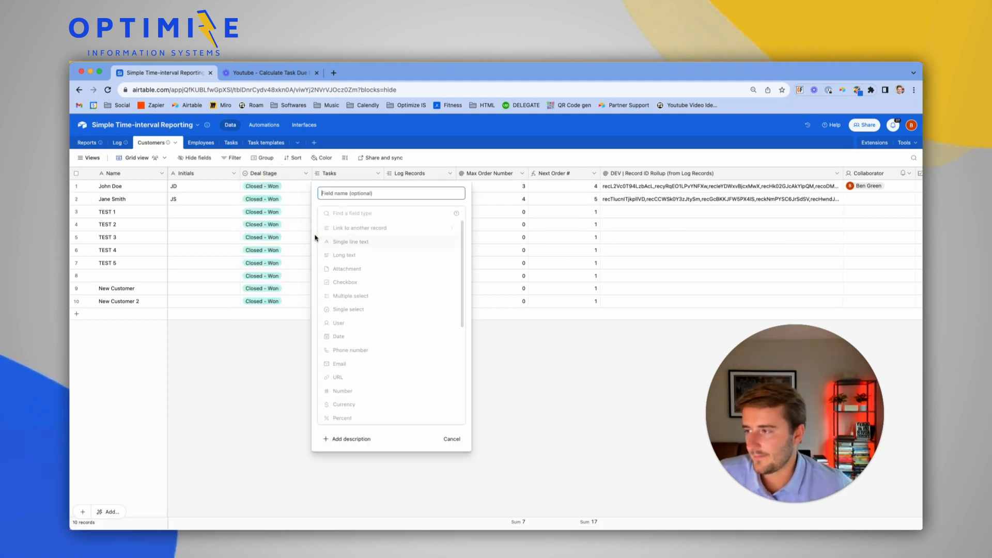
text(Start Date)
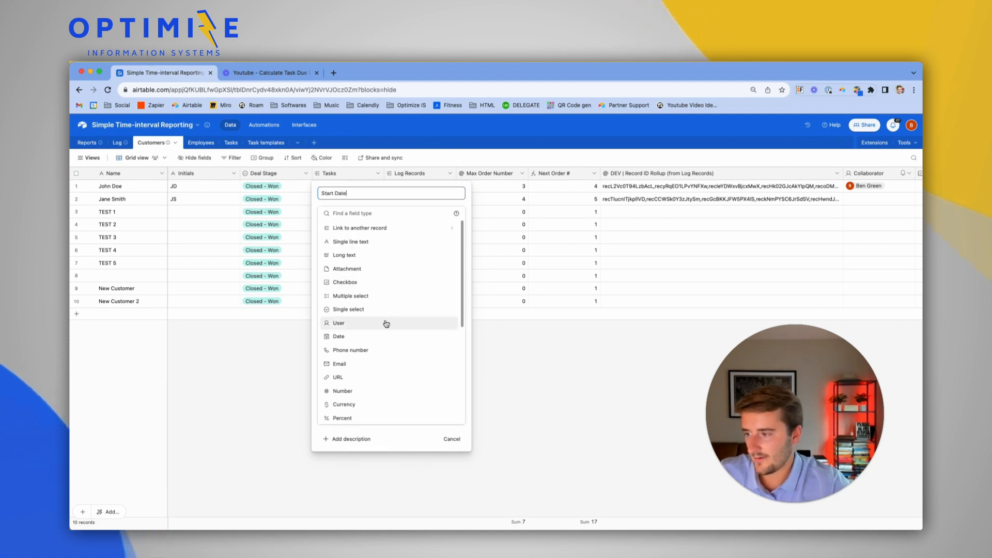
click(338, 336)
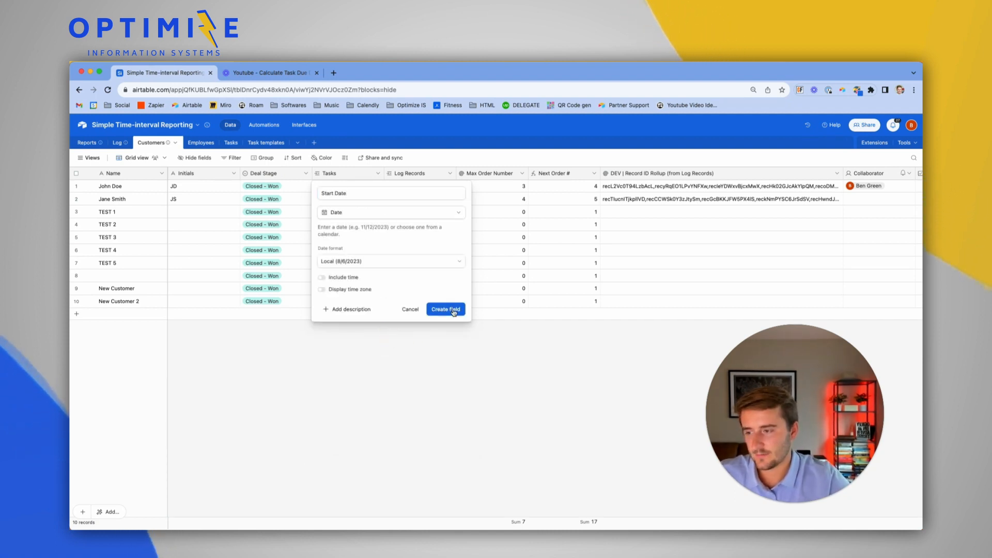
click(445, 309)
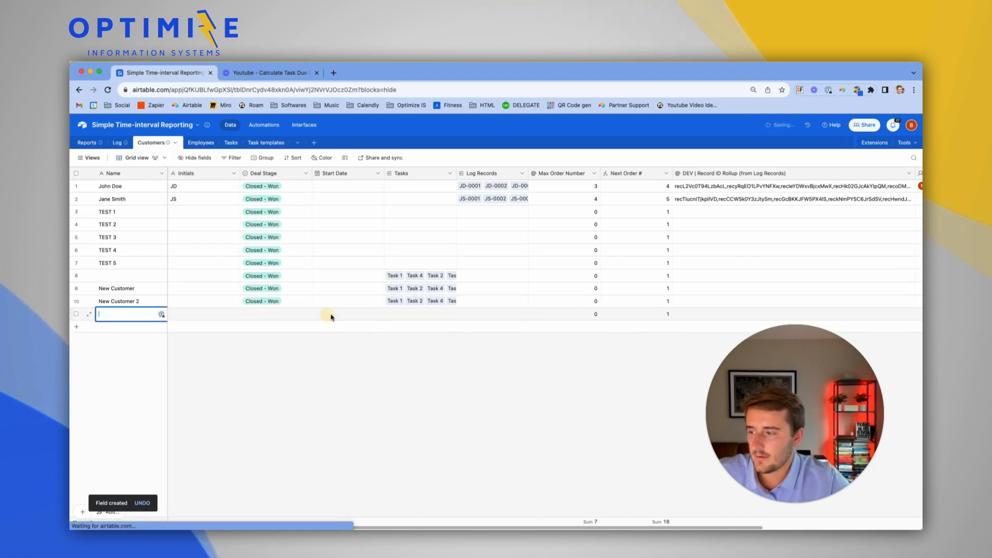
Set New Customer 2's start date to 8/31/2023 and return to Tasks
click(348, 301)
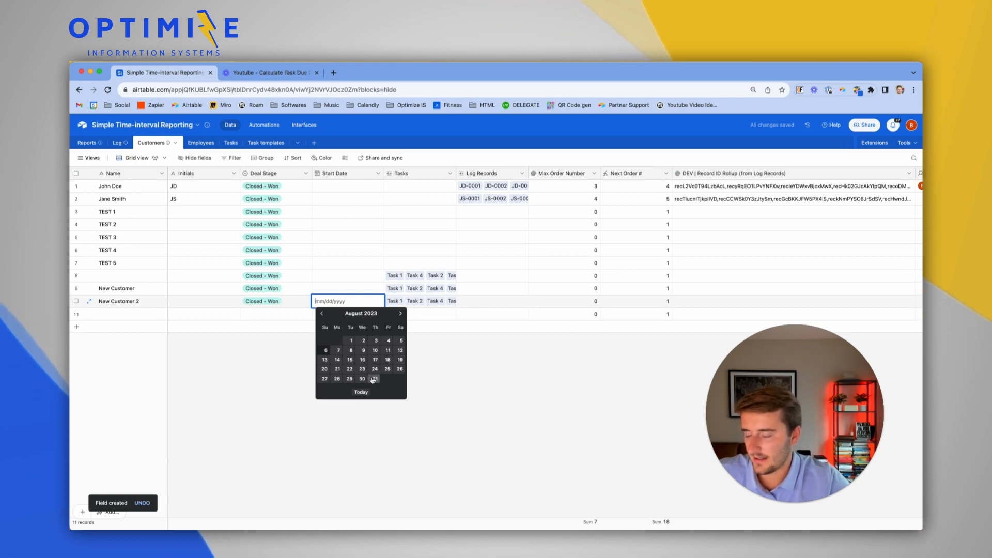
click(374, 378)
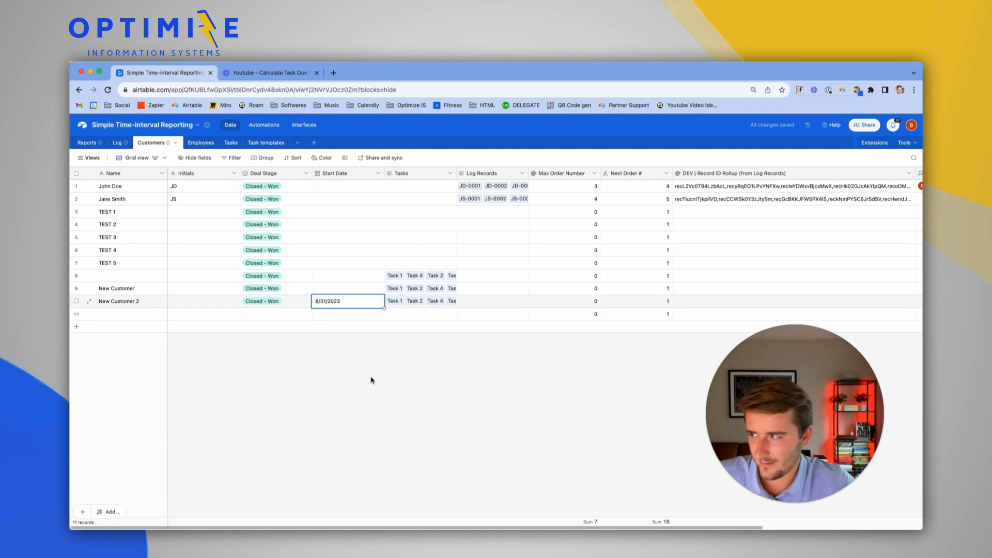
click(223, 143)
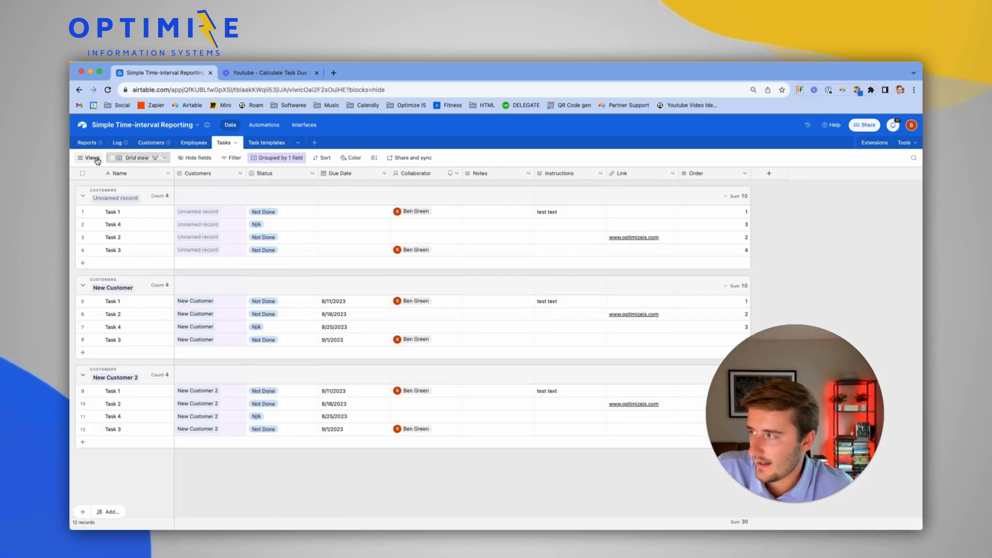
Create a Grid 2 view of Tasks grouped by the Customers field
click(91, 157)
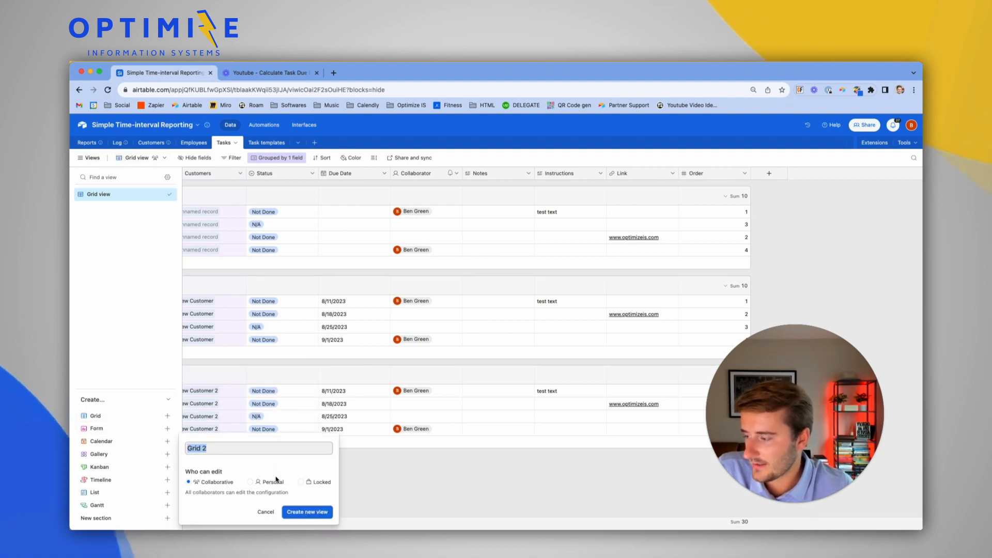
click(307, 512)
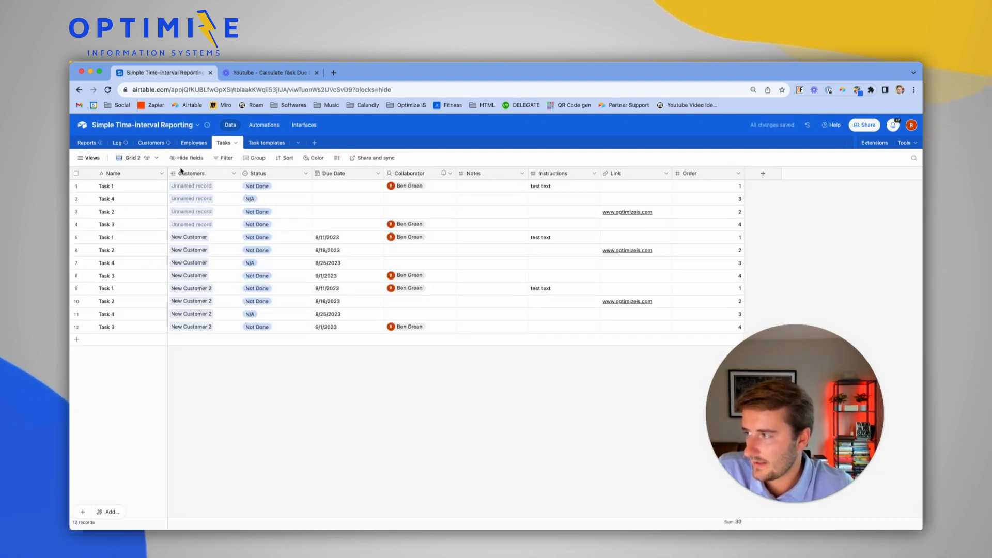
click(232, 172)
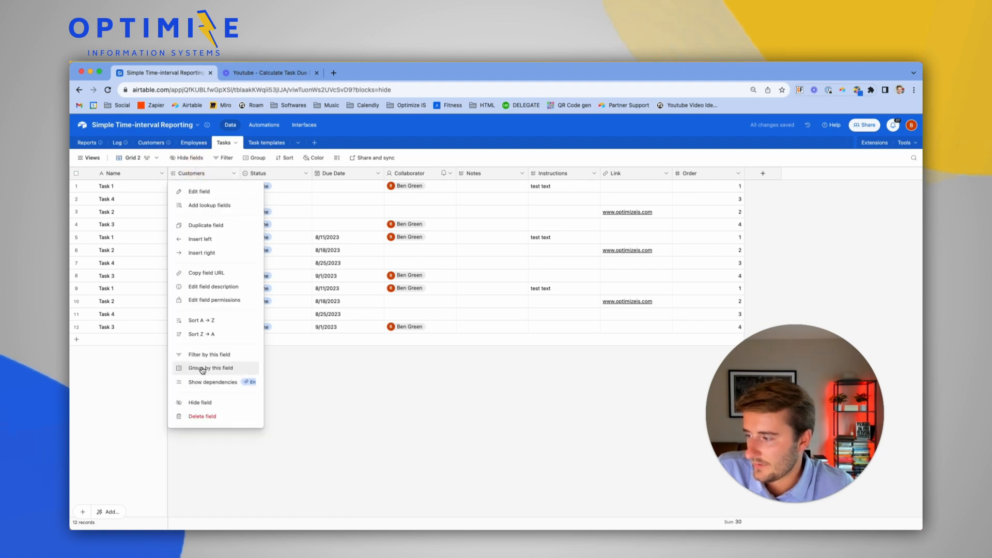
click(209, 368)
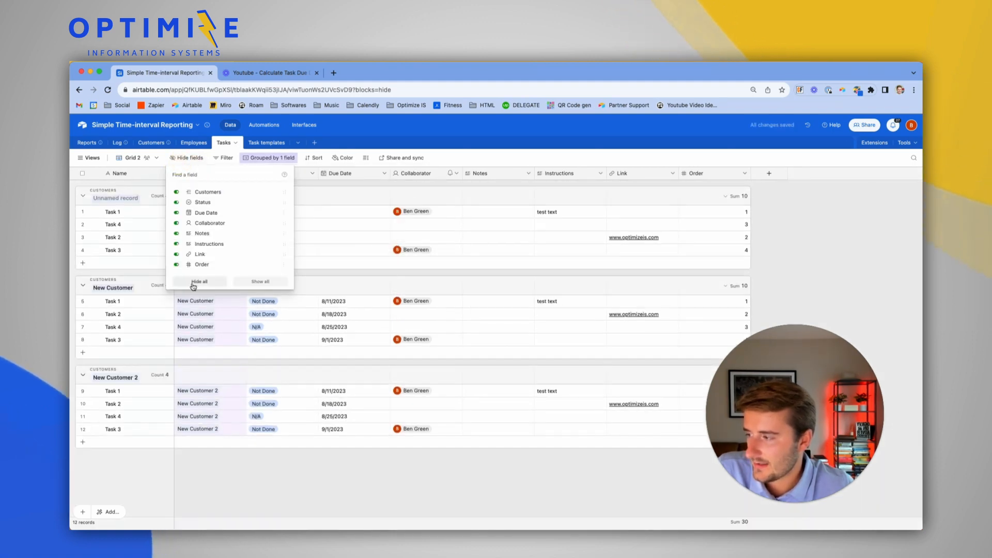
Show only Customers and Due Date, and add a Start Date lookup from Customers
click(200, 281)
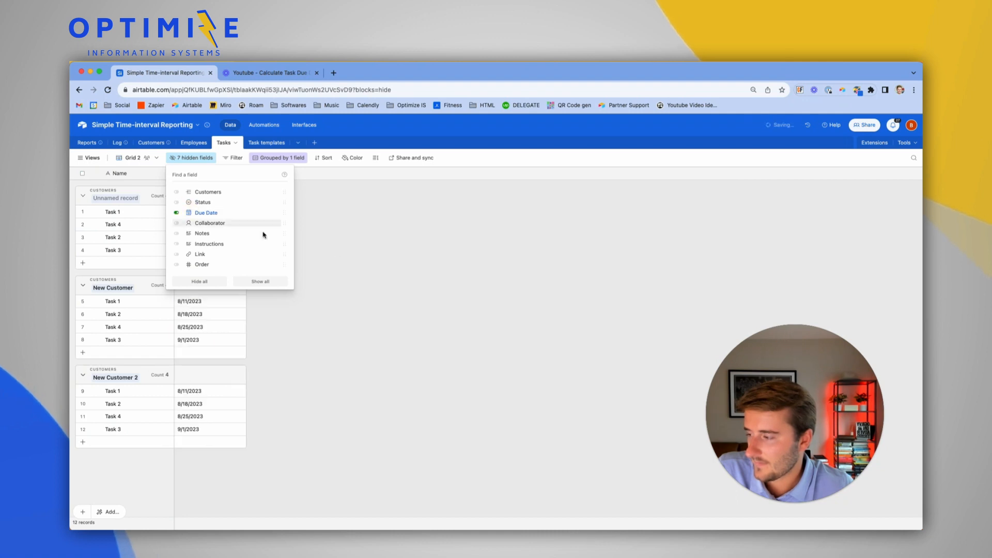
click(176, 192)
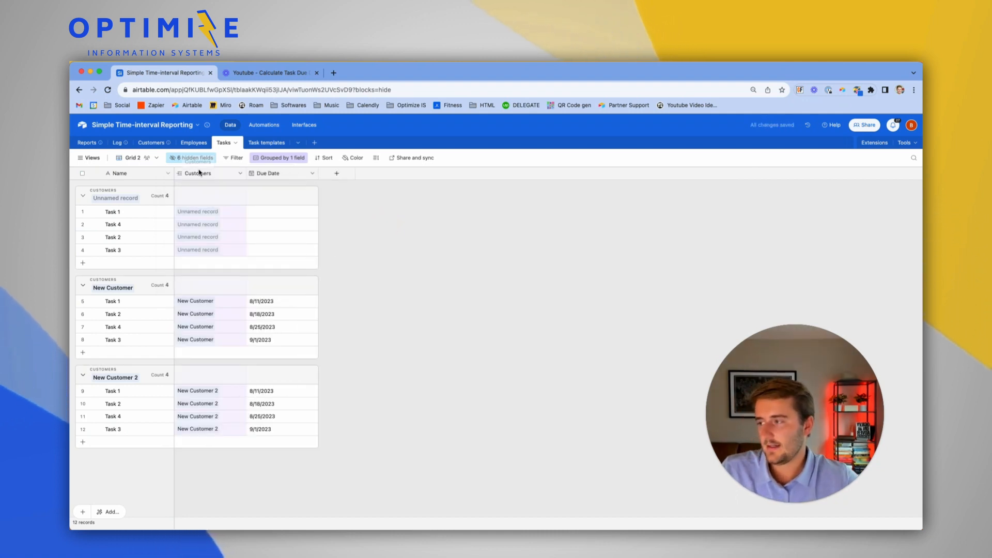
click(240, 173)
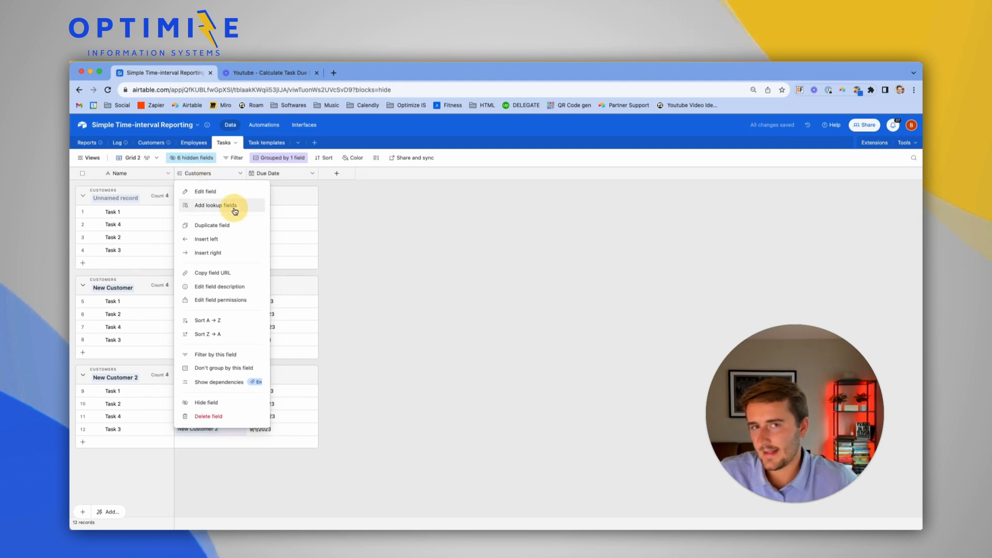
click(212, 204)
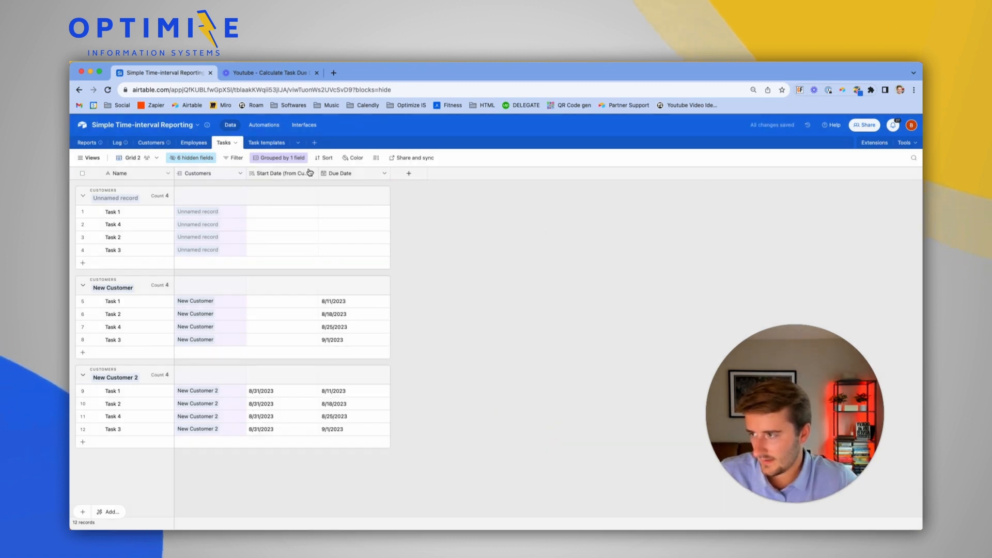
Create a number field named # of Days After Start - Due Date in Tasks
click(408, 173)
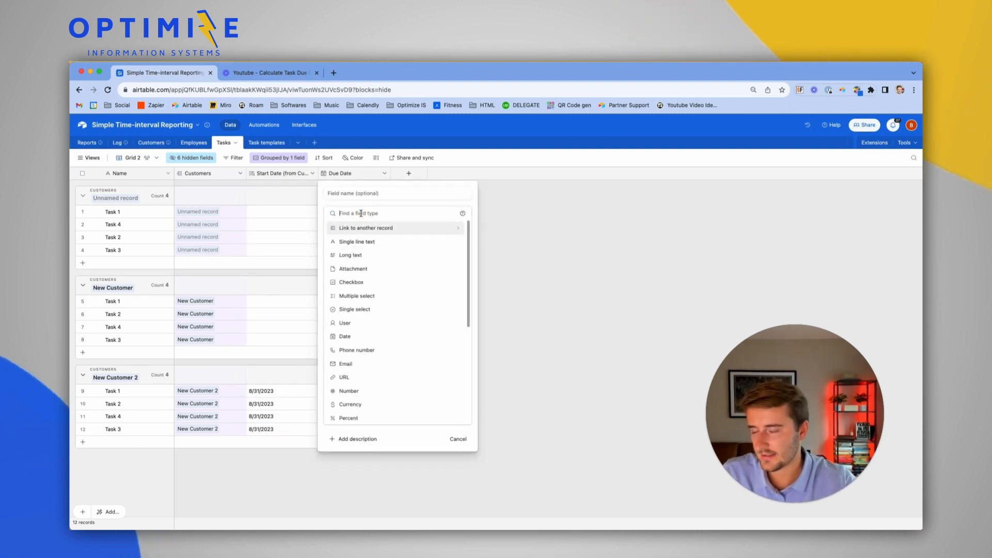
text(nu)
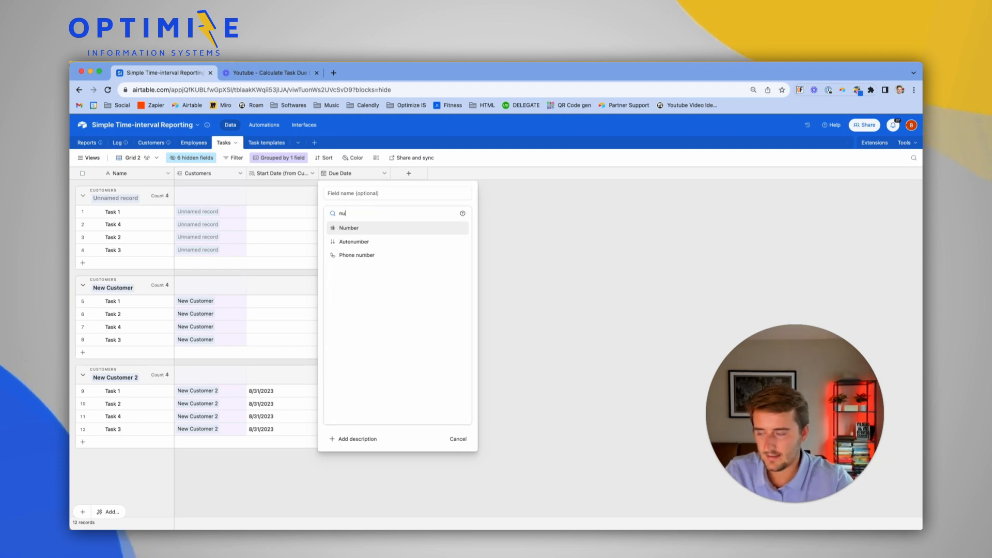
click(349, 227)
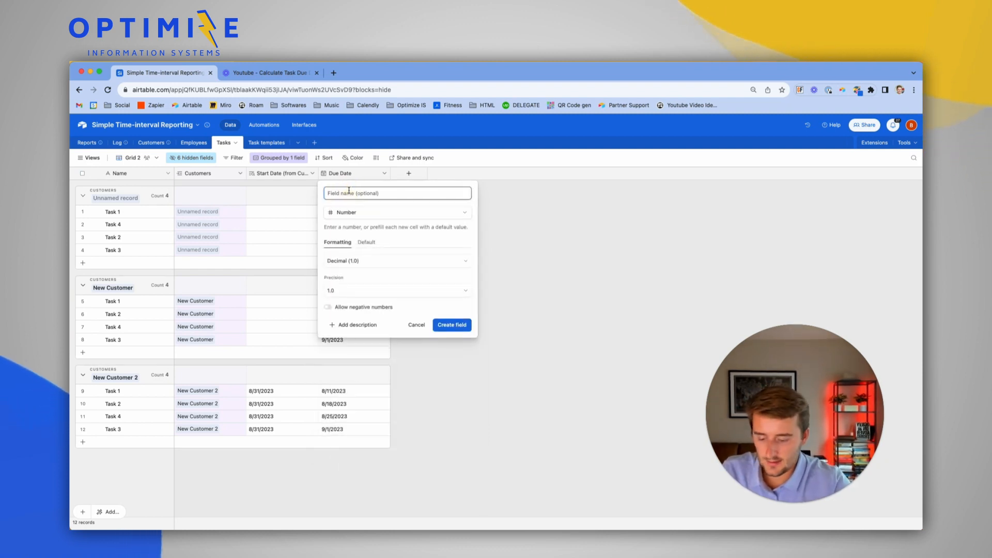
text(# of Days After Start)
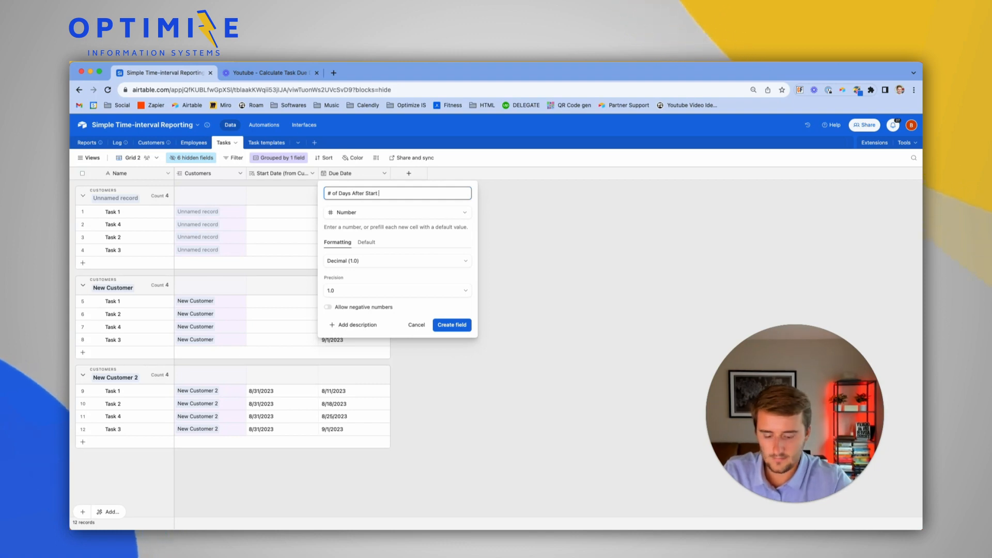
text(- Due Duea)
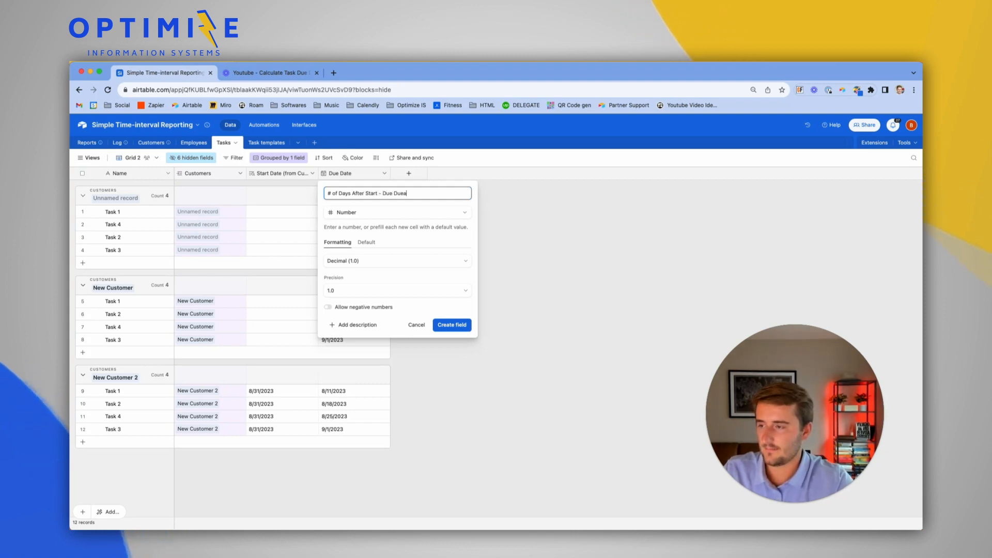
click(452, 325)
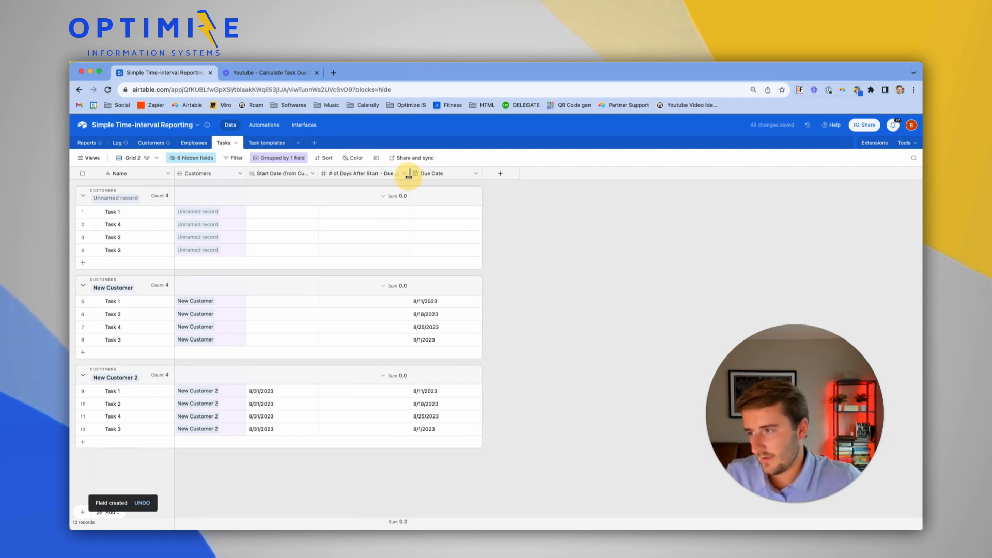
click(405, 173)
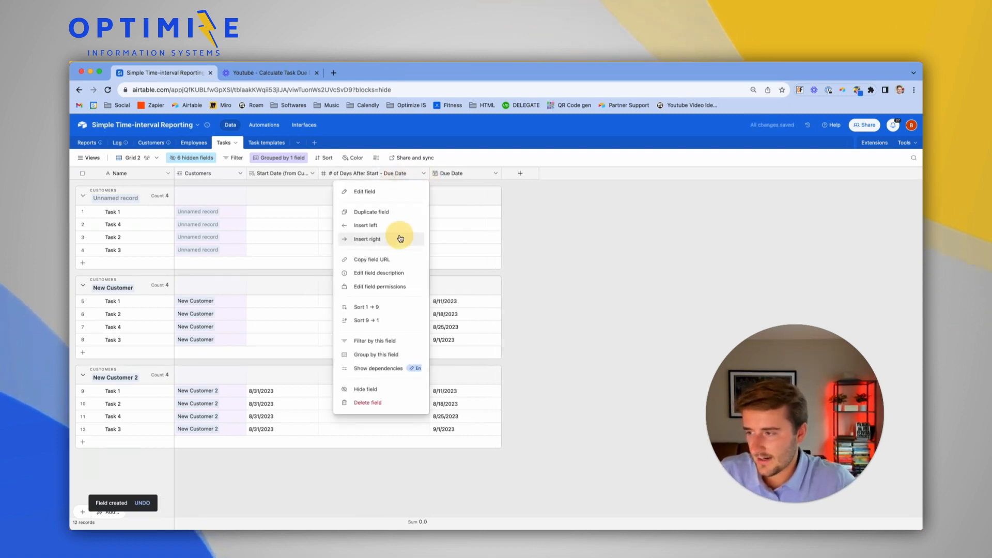
Create formula field DEV | Due Date: DATEADD({Start Date (from Customers)},{# of Days After Start - Due Date},'days')
click(368, 239)
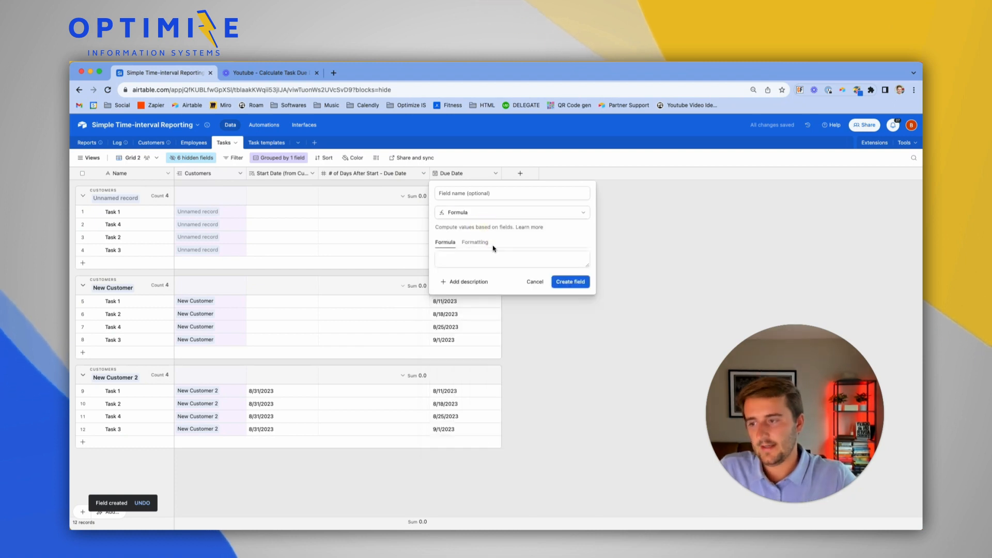
click(511, 258)
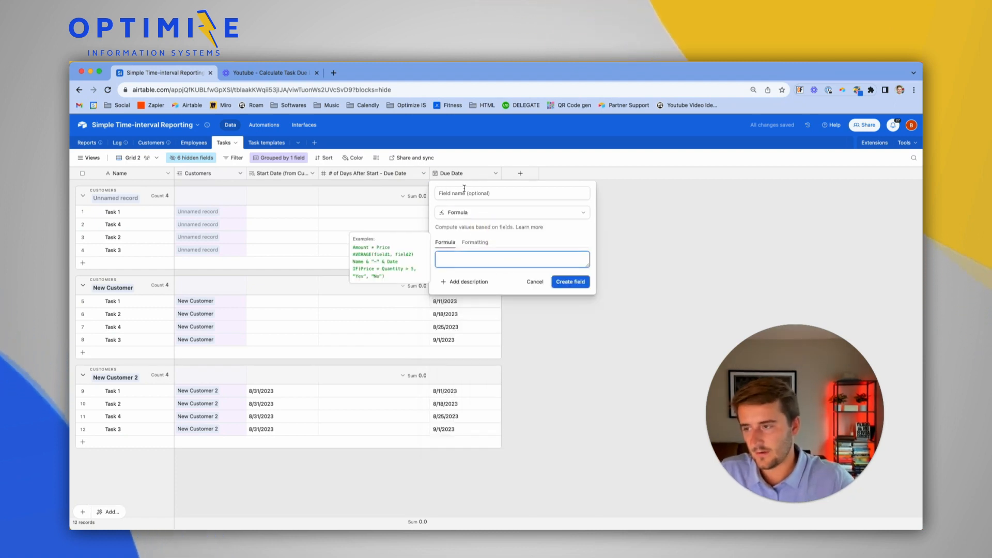
text(DEV | Due Date)
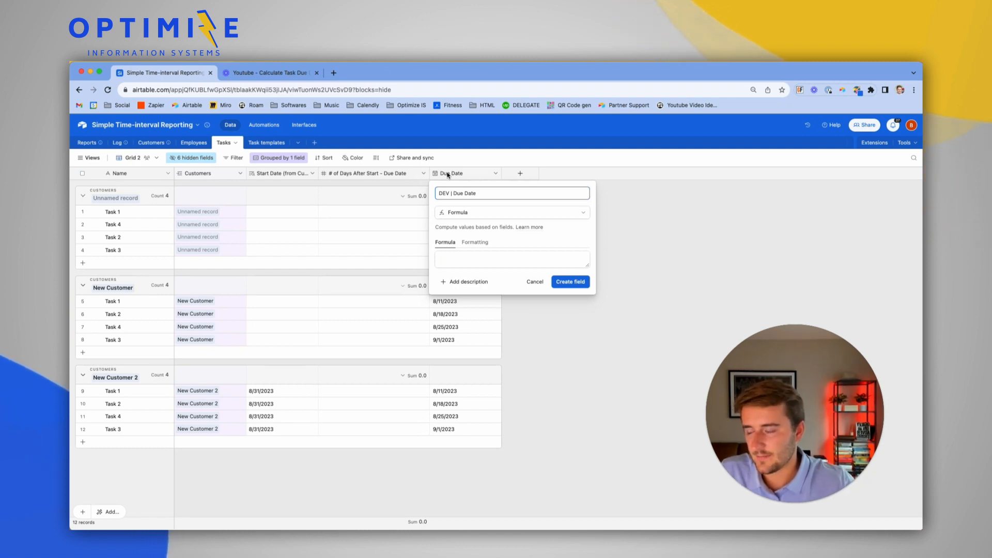
click(512, 258)
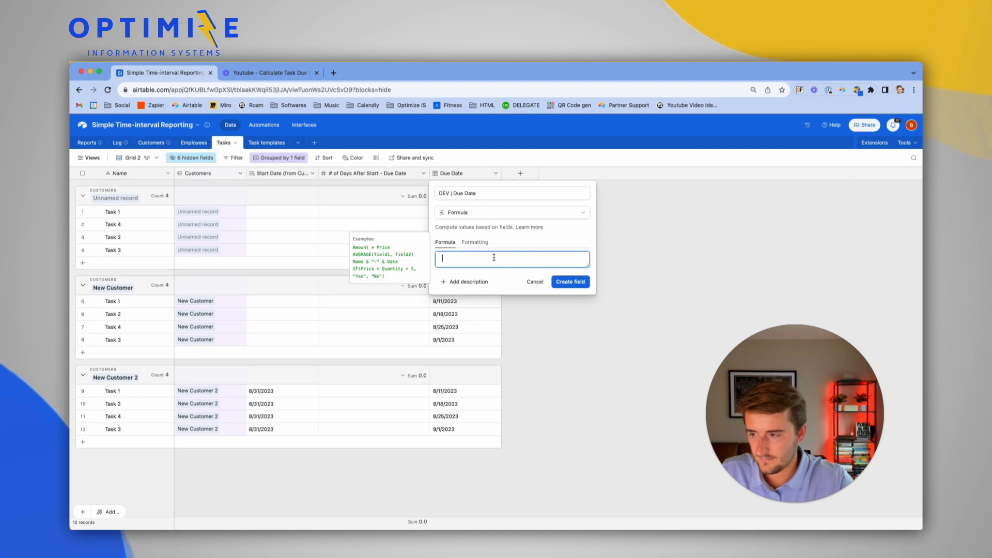
text(da)
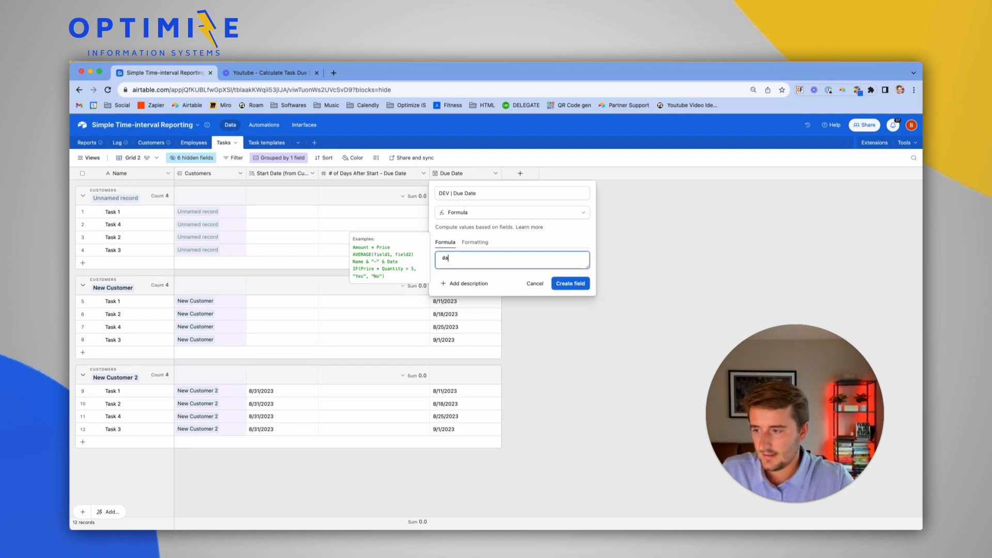
text(DATEADD())
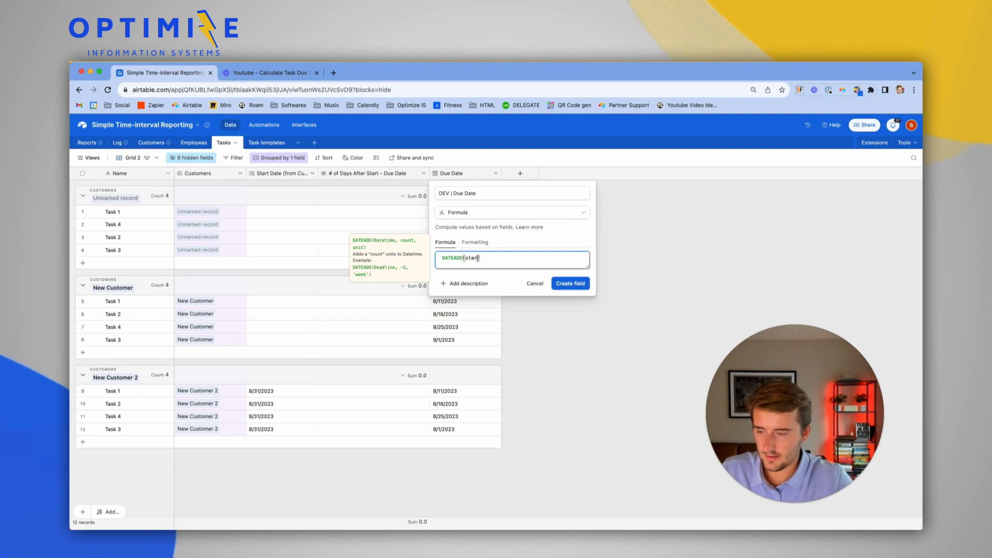
text(Start Date (from Customers)},))
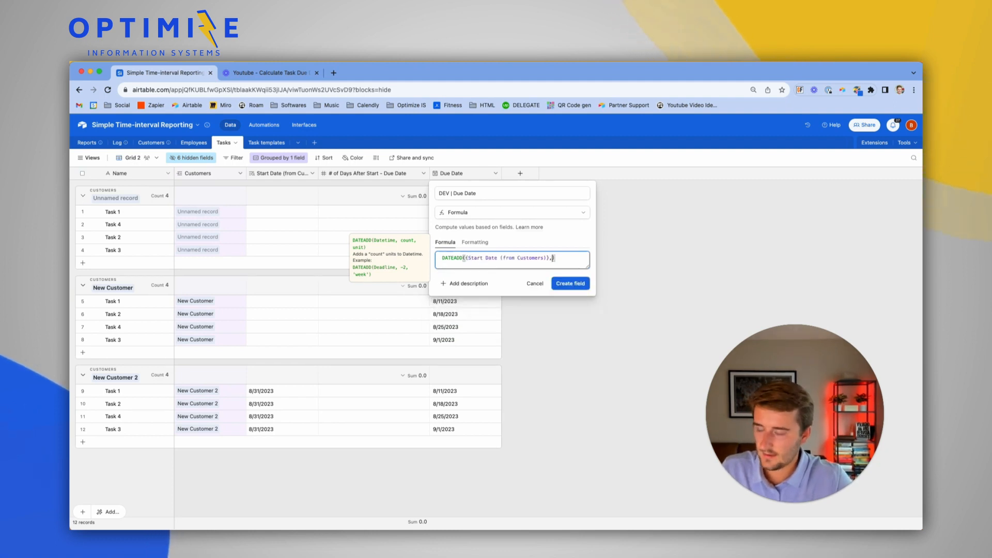
text(0)
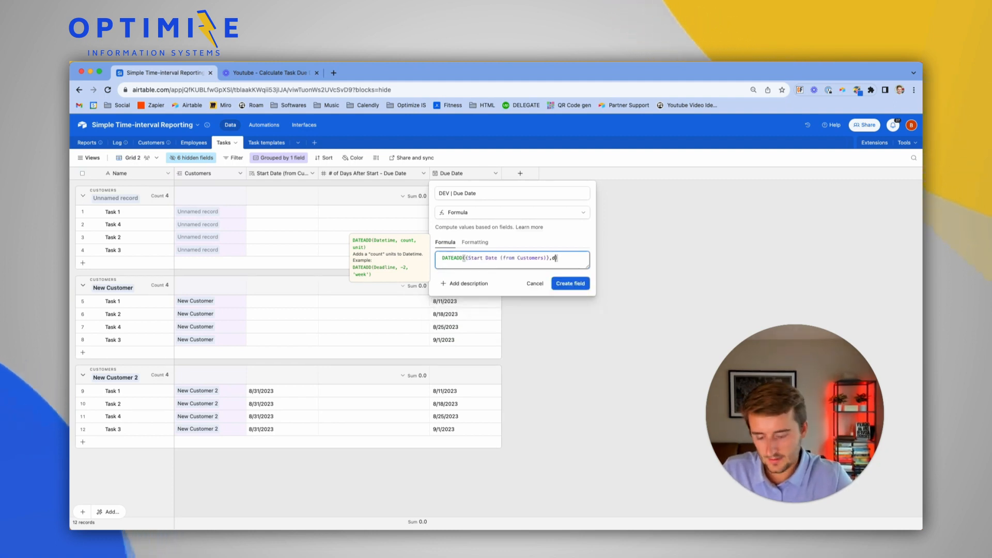
text(a)
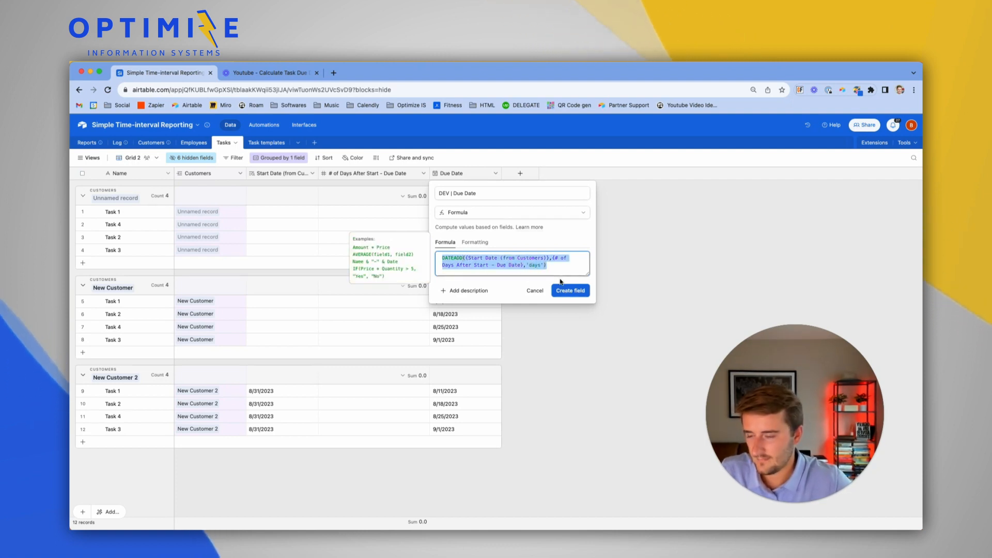
click(569, 291)
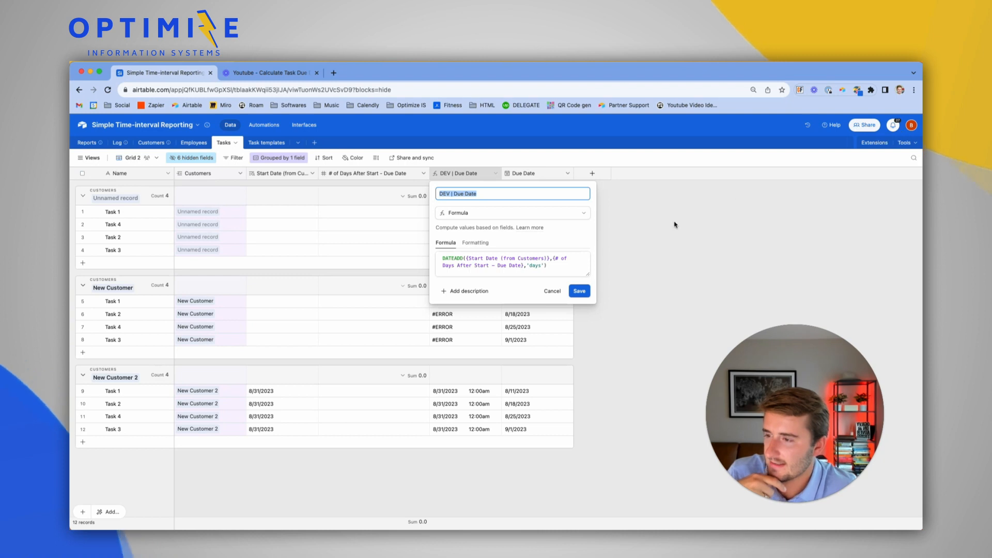
Wrap the formula in IF({Start Date (from Customers)}, ...) so blanks replace #ERROR
click(513, 261)
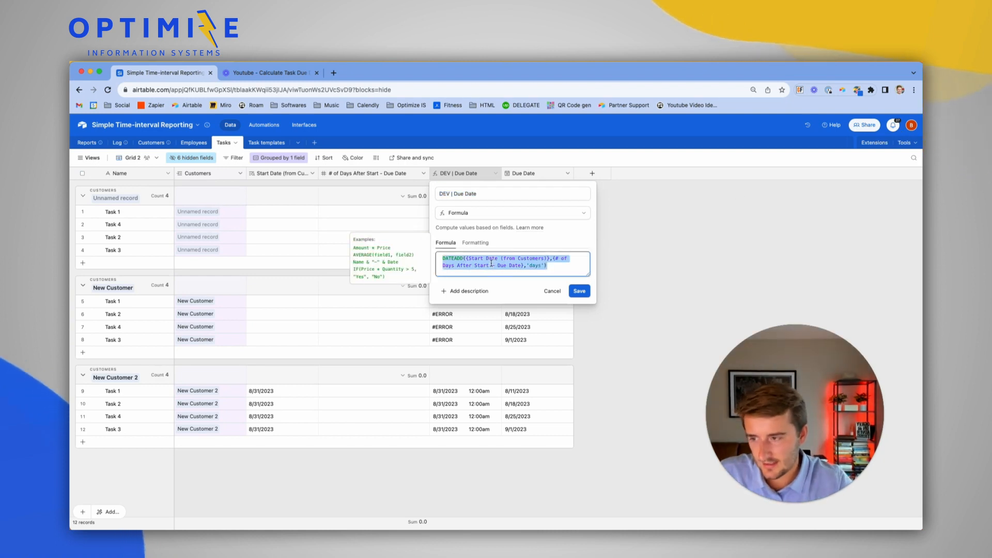
text(IF()
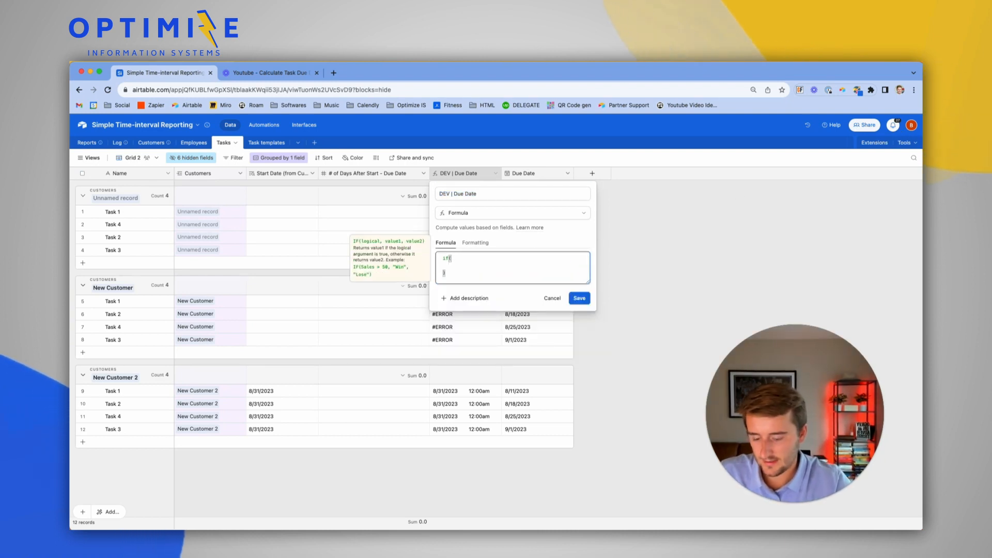
text(start Date (from Customers)},)
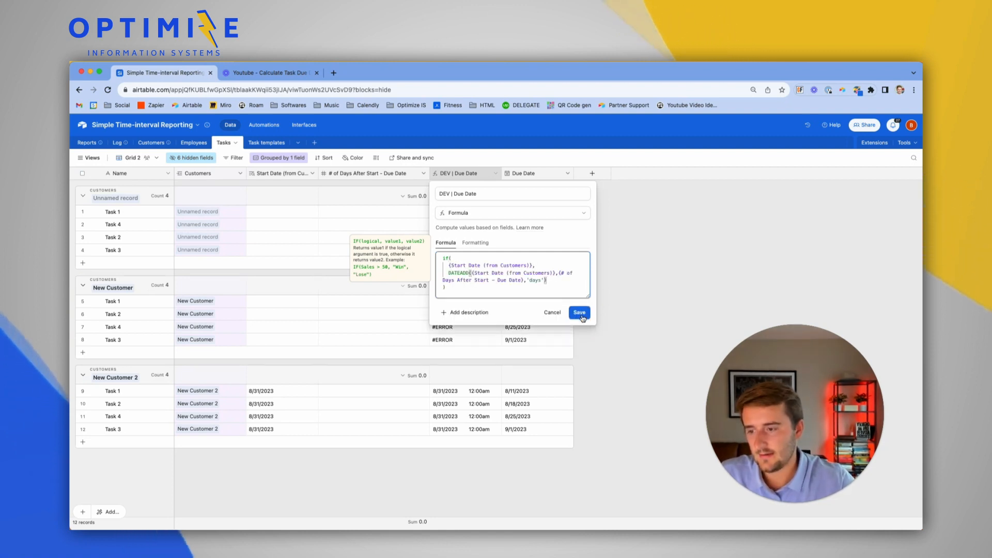
click(578, 312)
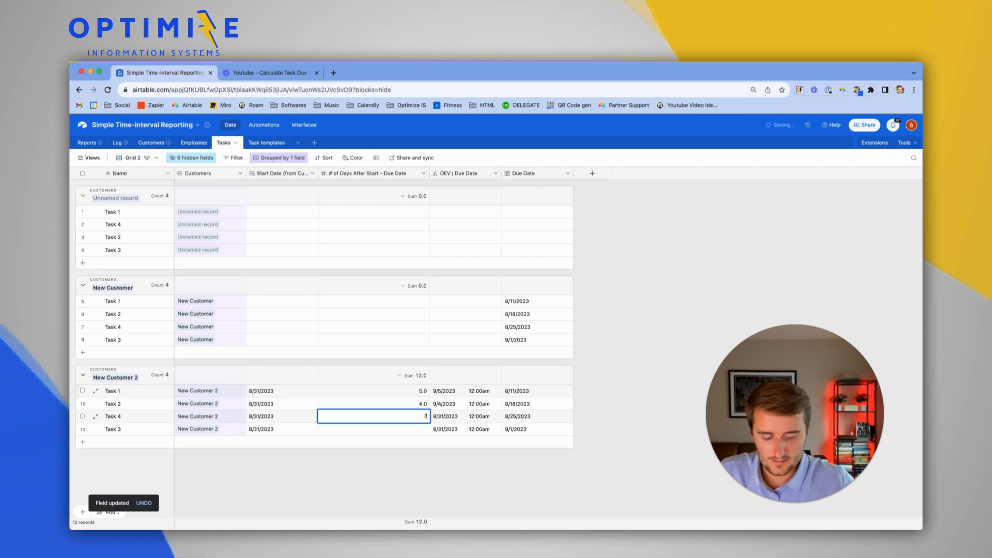
Finish New Customer 2's day counts and check the calculated DEV due dates and field settings
text(3)
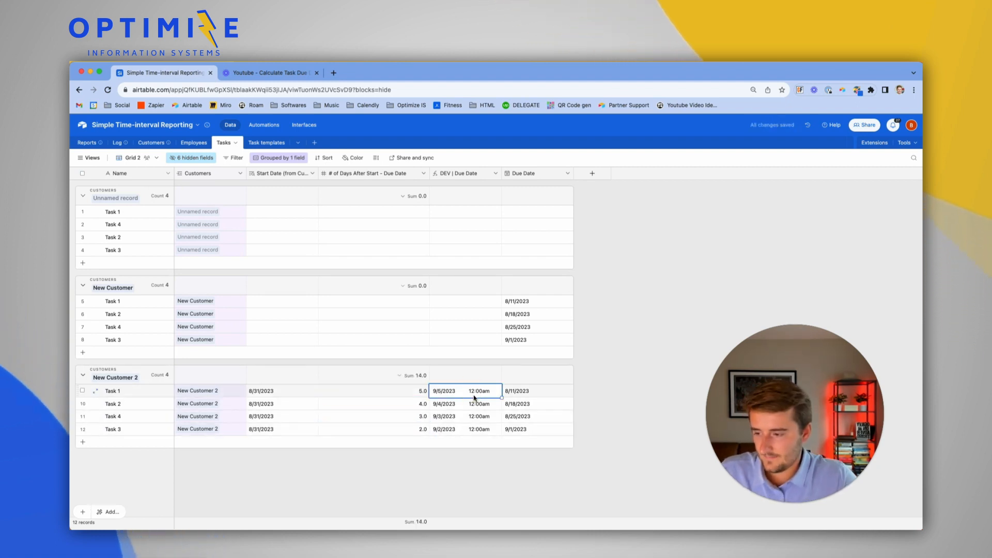
drag(465, 391, 465, 429)
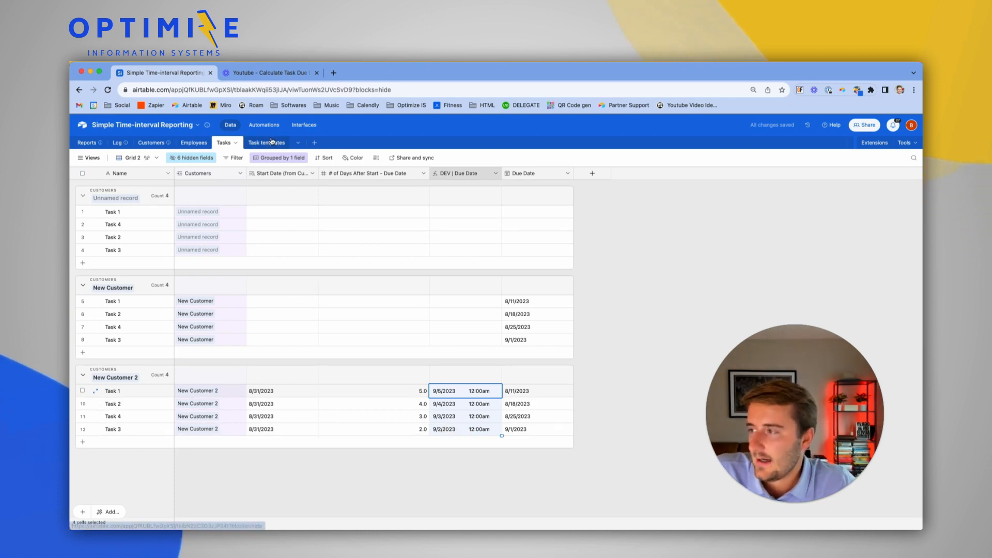
click(373, 172)
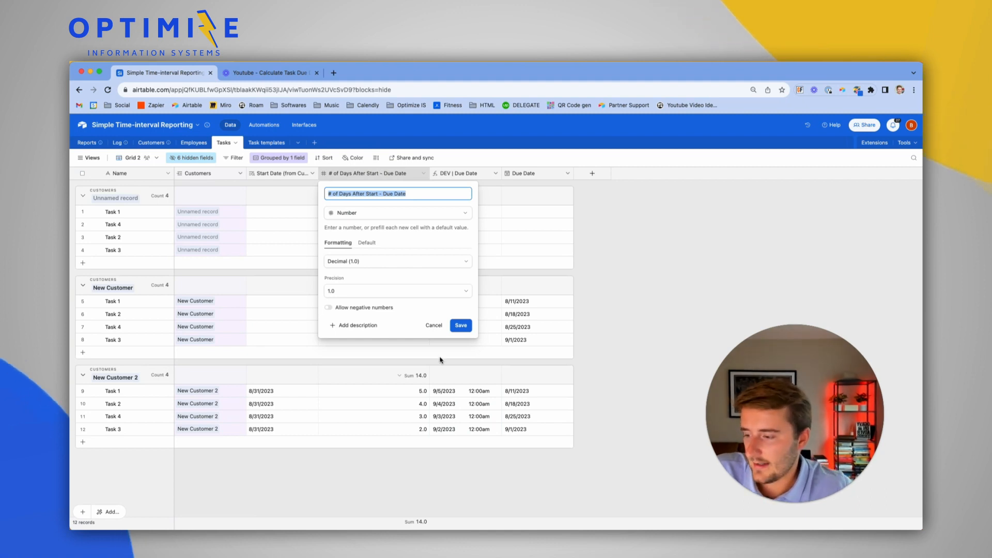
click(433, 326)
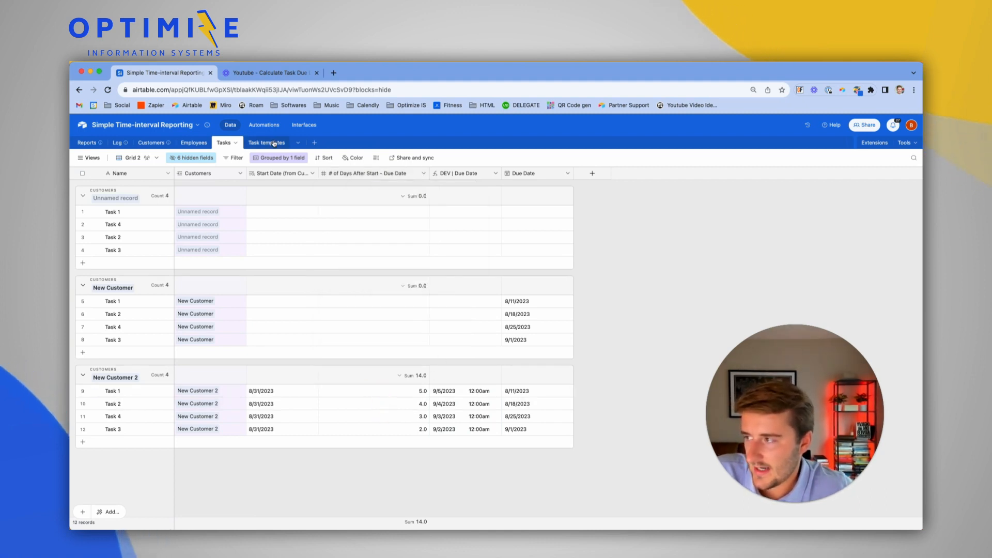
Inspect the Task templates' days-from-now field settings, then head to Automations
click(260, 143)
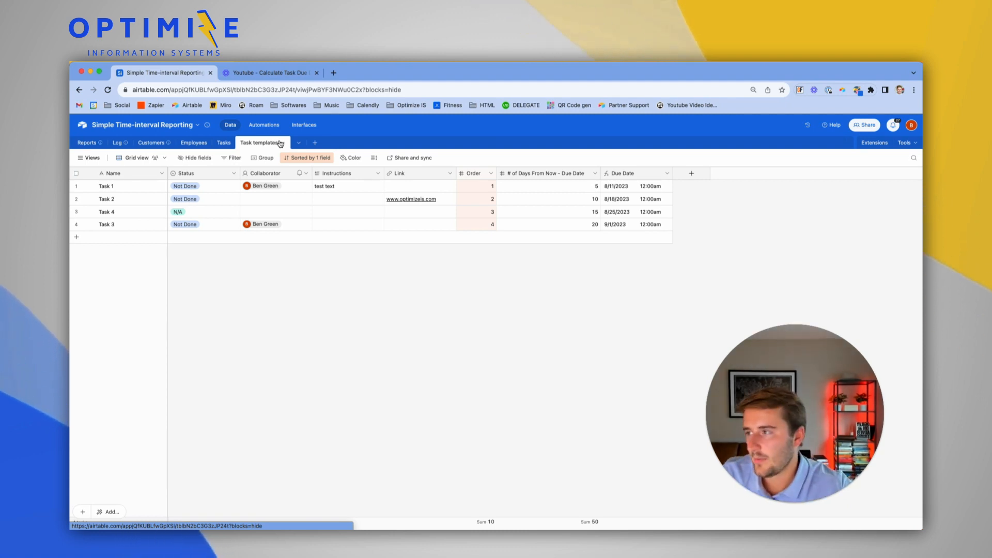
click(594, 173)
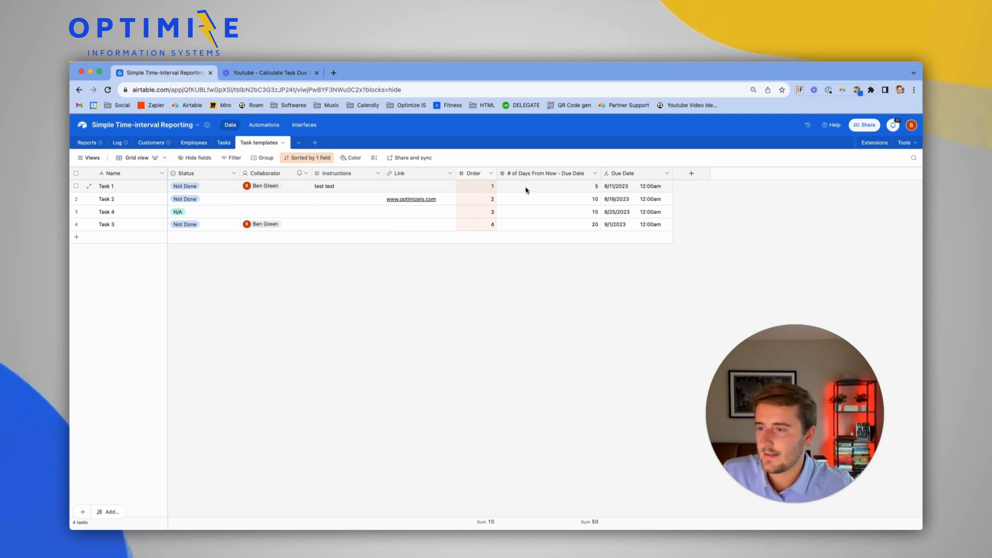
click(593, 173)
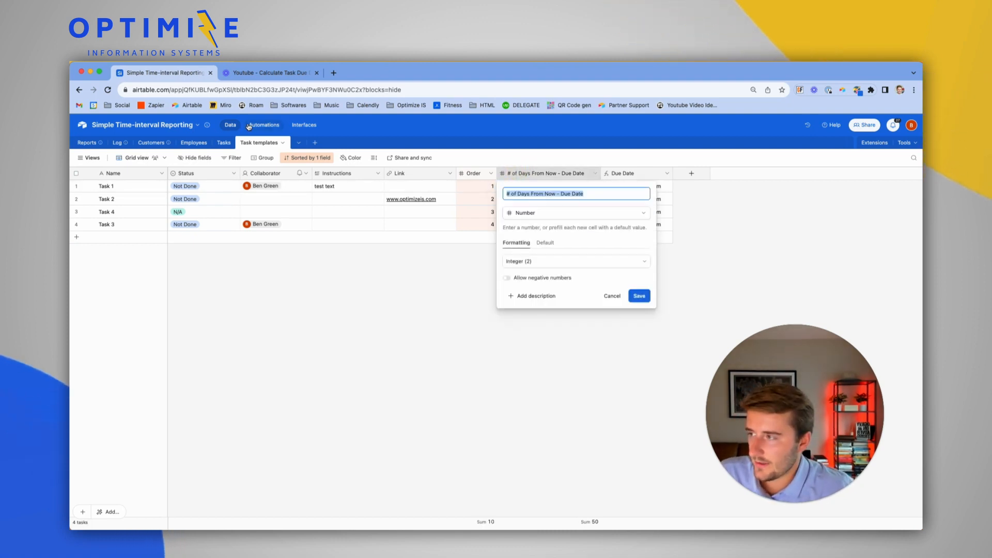
click(638, 295)
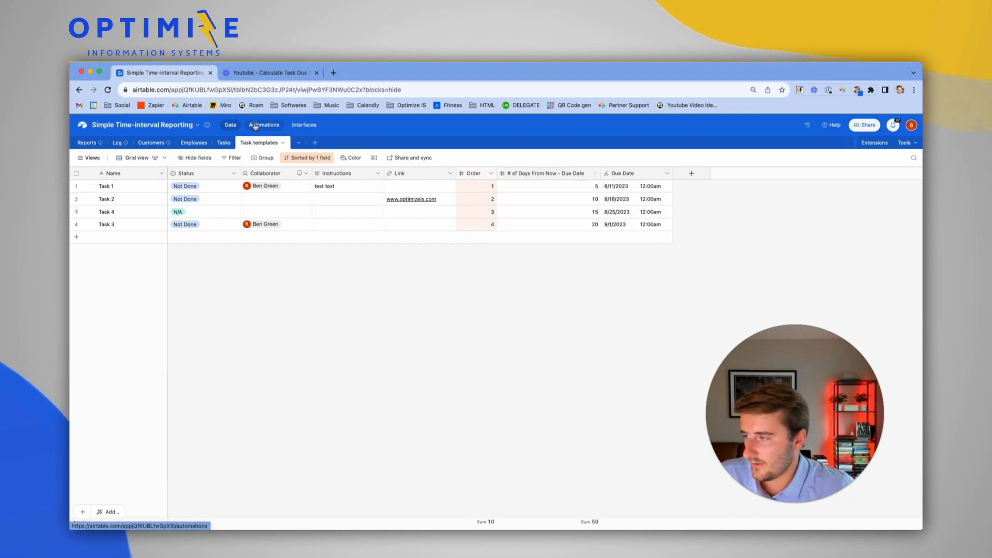
click(263, 125)
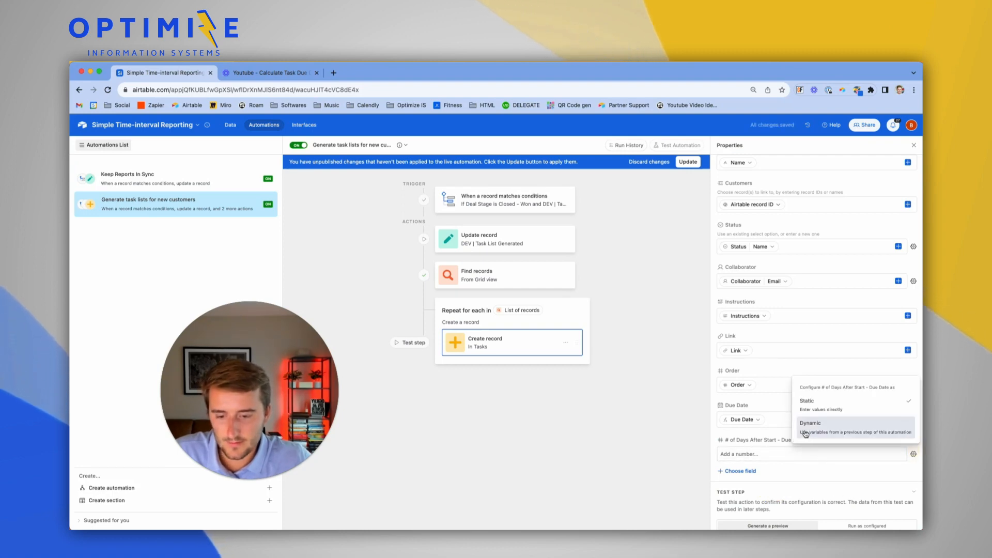
Map # of Days After Start - Due Date dynamically from # of Days From Now - Due Date and publish
click(810, 427)
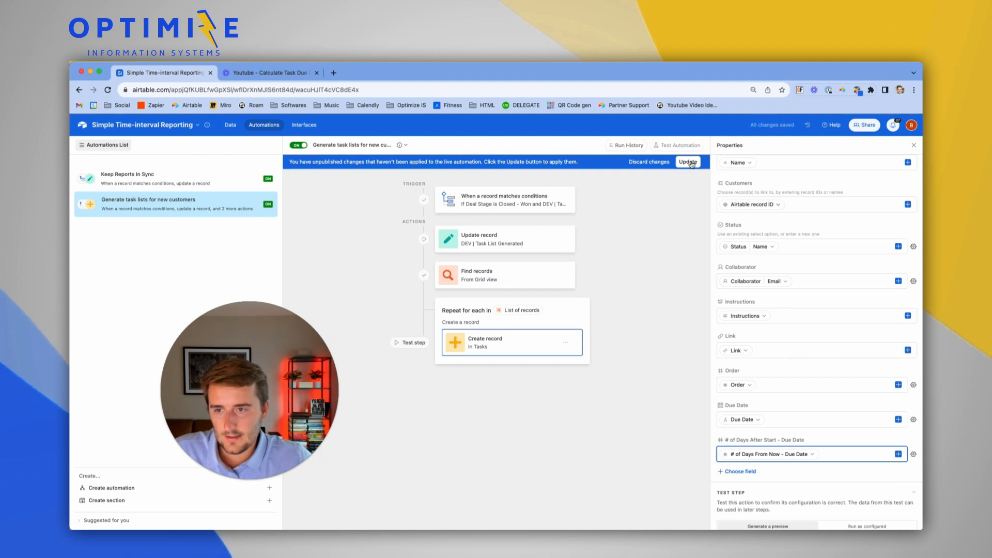
click(230, 125)
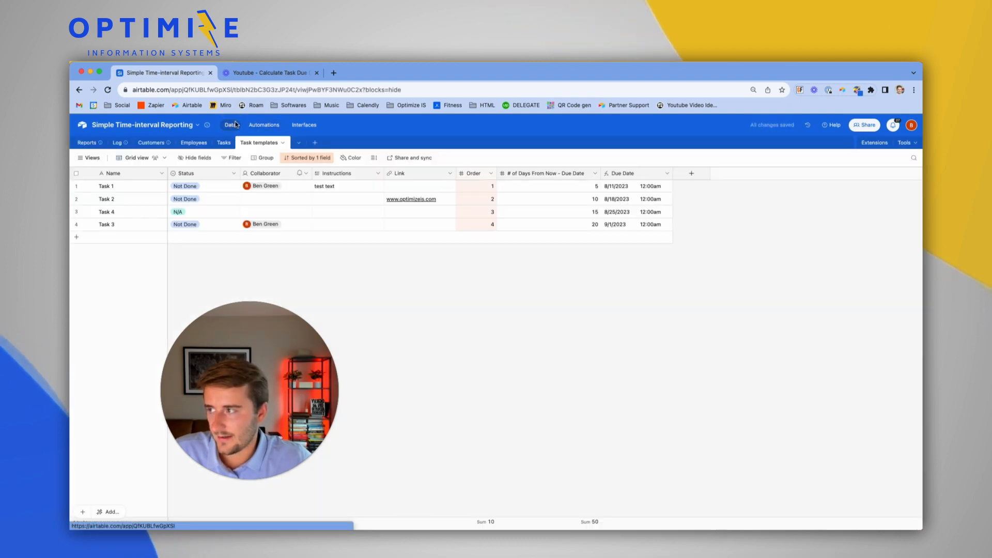
Add a Customers record named New Customer 3 with Deal Stage Closed - Won
click(151, 142)
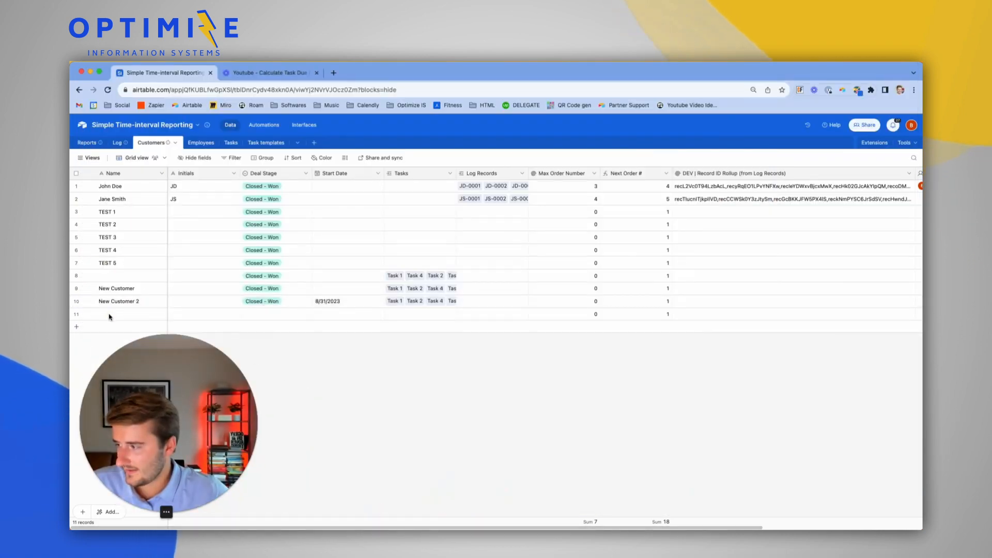
text(New Customer 3)
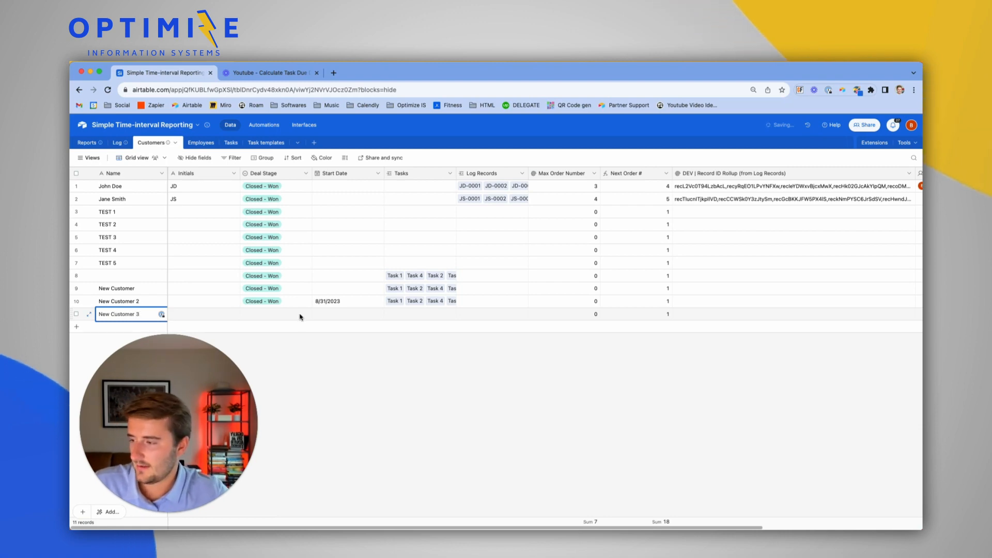
click(275, 314)
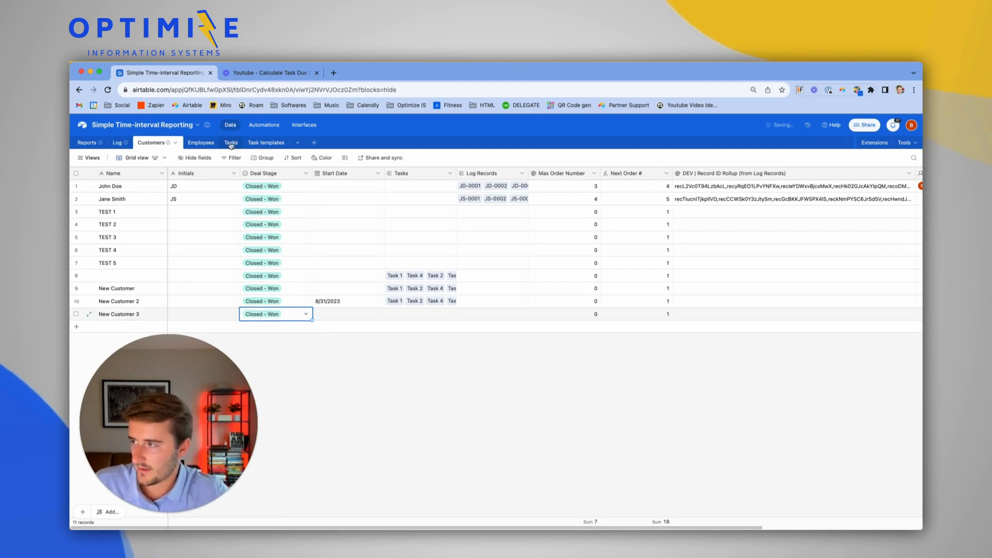
Review New Customer 3's four generated tasks with day counts 5, 10, 15, 20 and their due dates
click(231, 143)
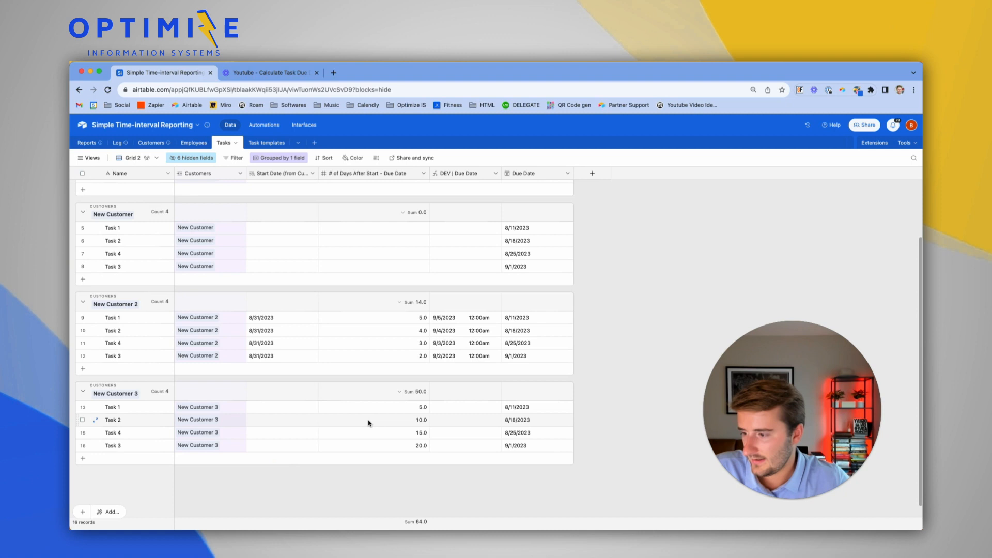
drag(373, 407, 373, 445)
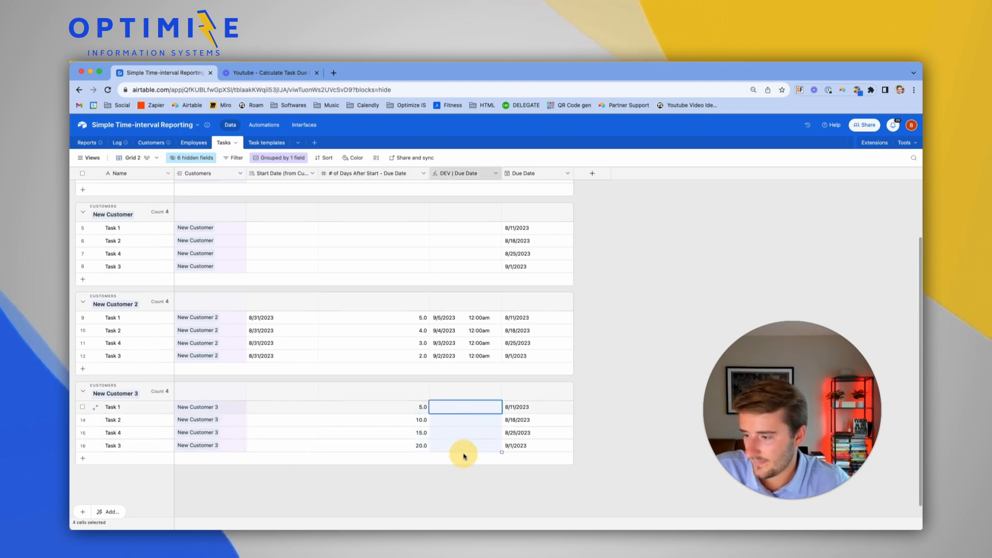
click(536, 406)
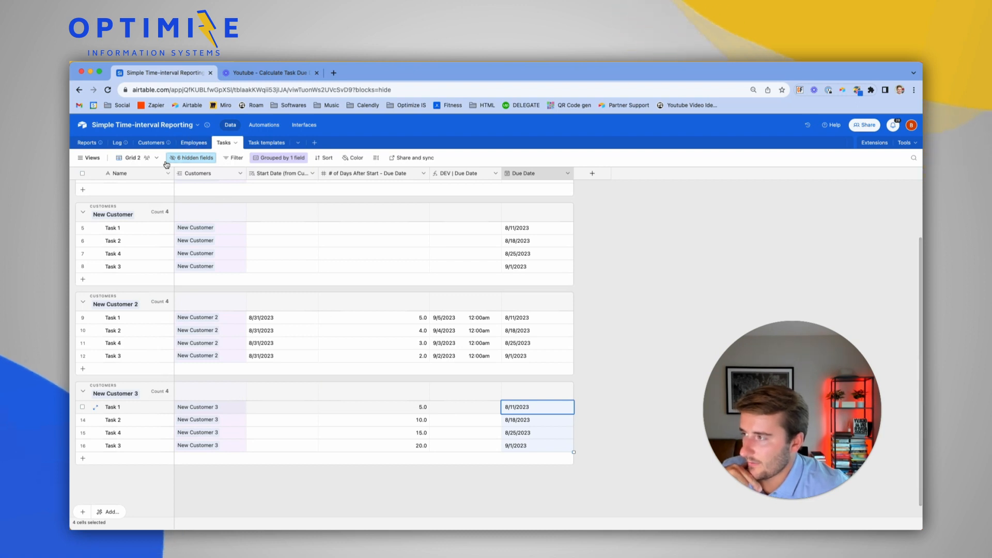
click(282, 172)
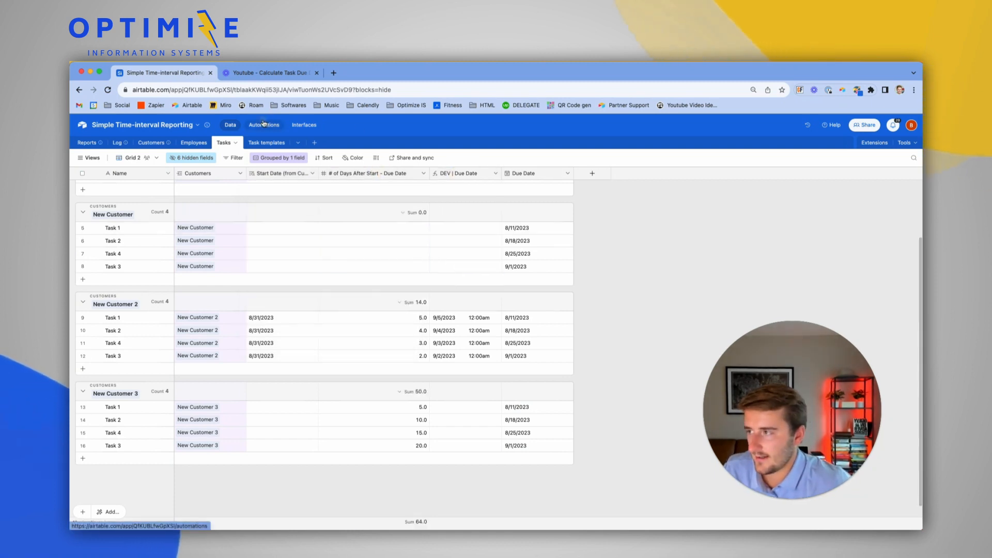
Reopen the automation and add a trigger condition, choosing which field it checks
click(263, 125)
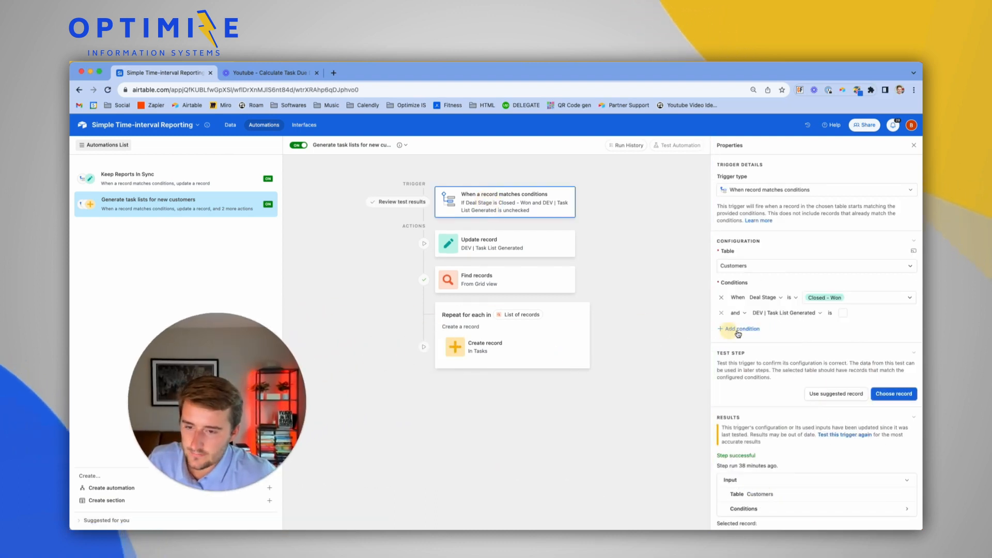
click(738, 328)
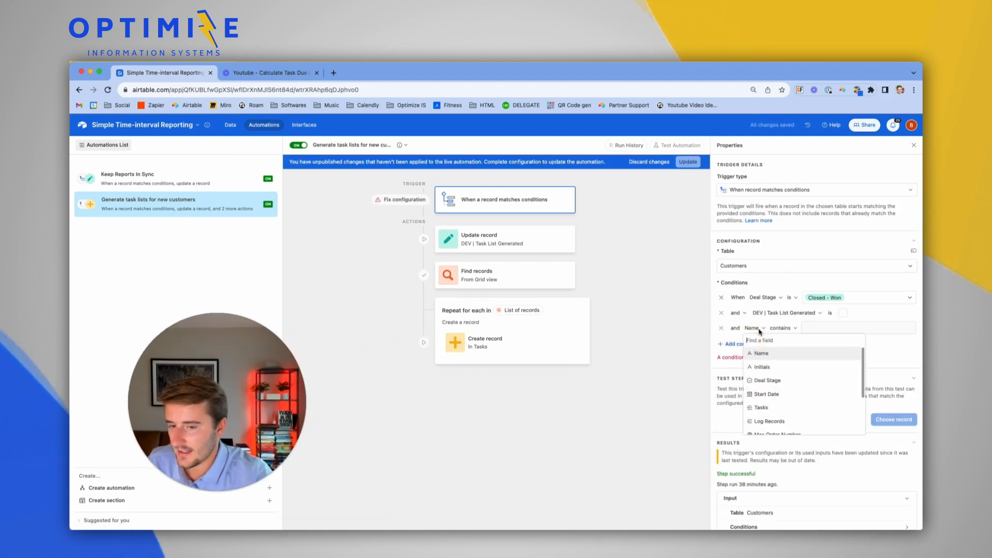
click(766, 394)
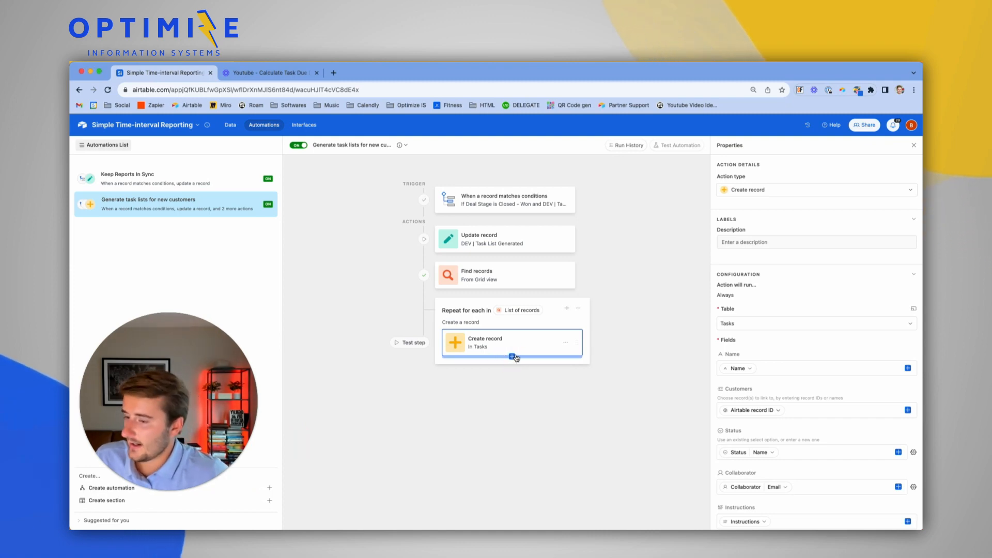
Add an Update record action in the loop targeting Tasks, using the Record ID from Create record
click(515, 358)
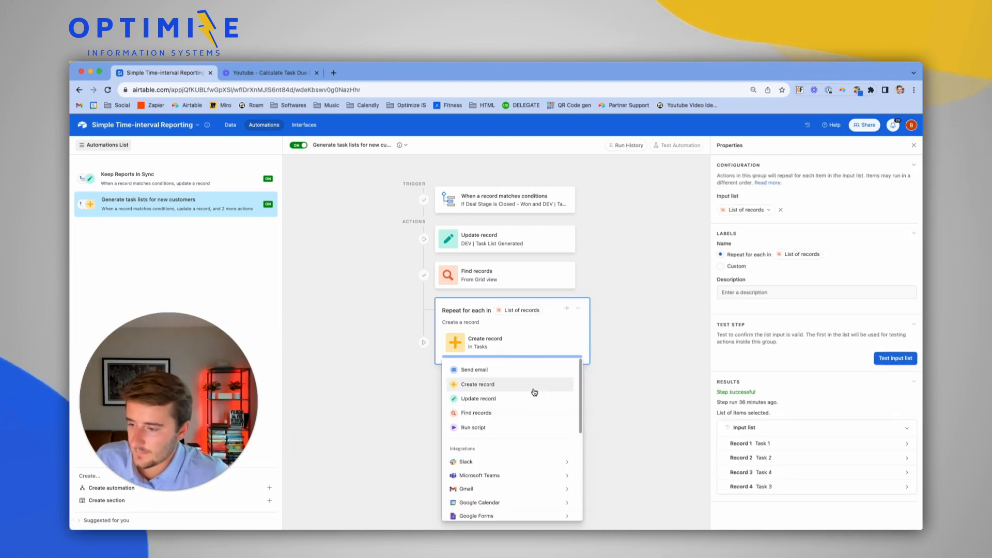
click(479, 399)
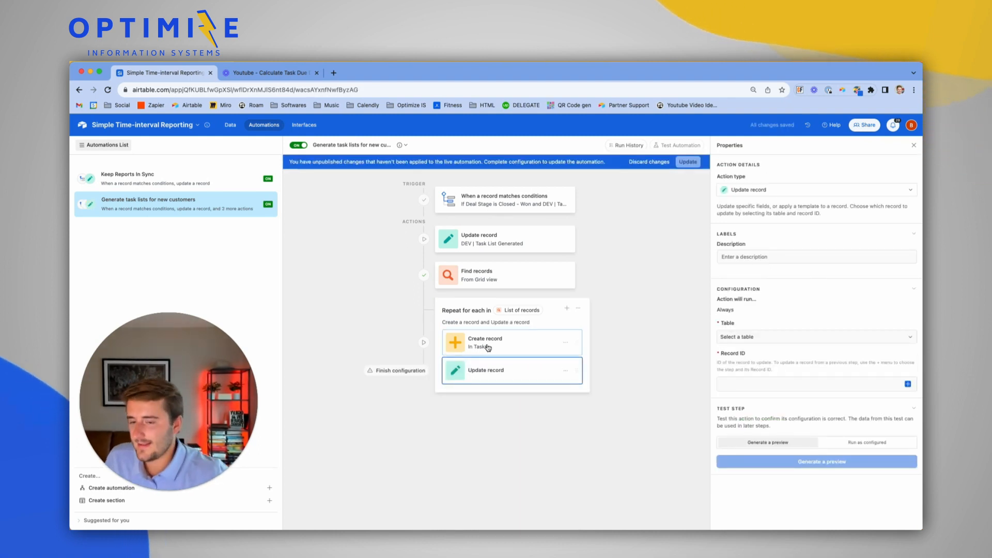
click(815, 337)
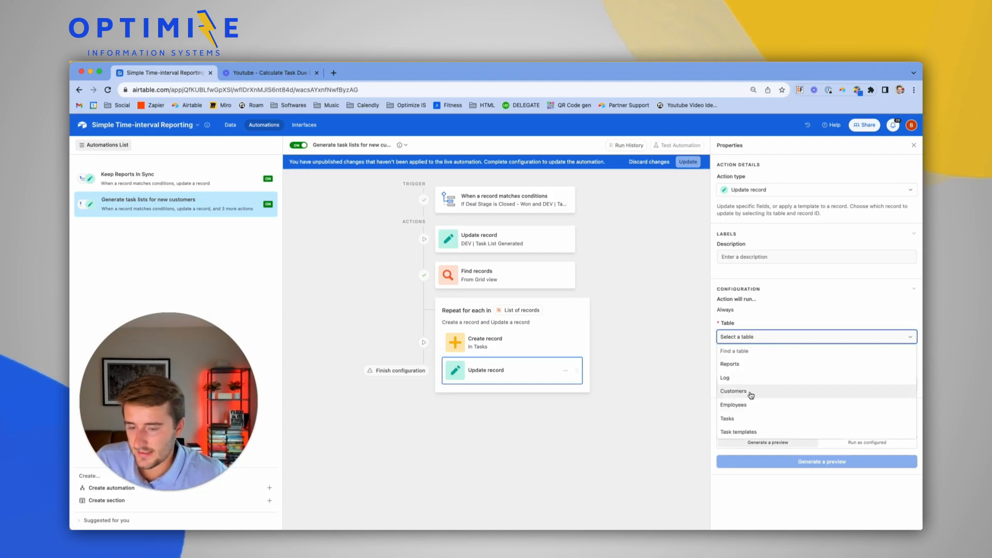
mouse_move(762, 404)
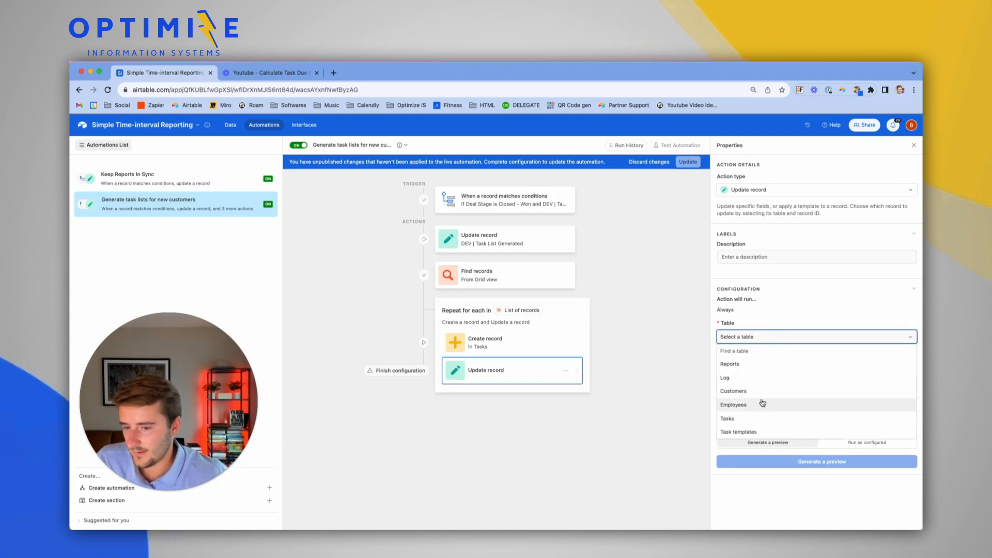
mouse_move(774, 378)
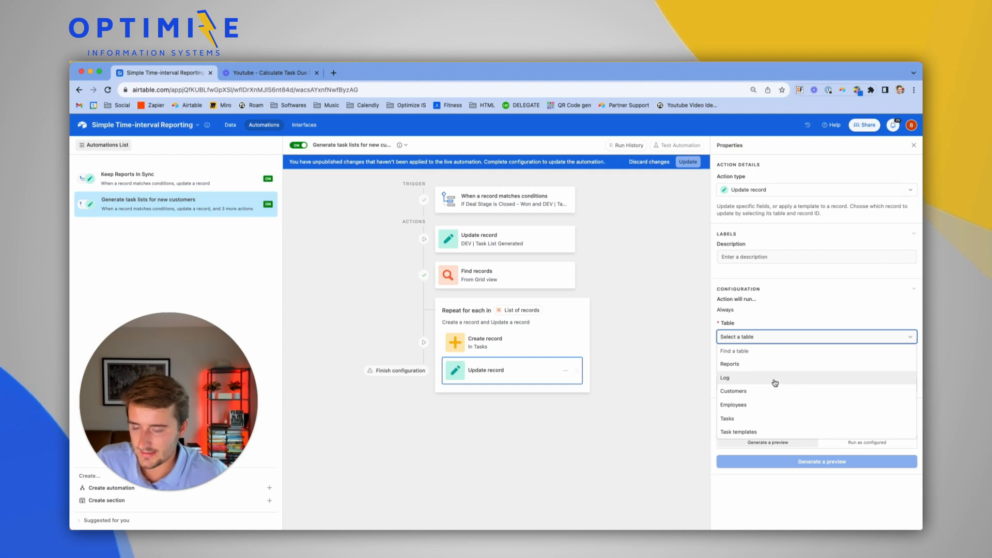
mouse_move(748, 378)
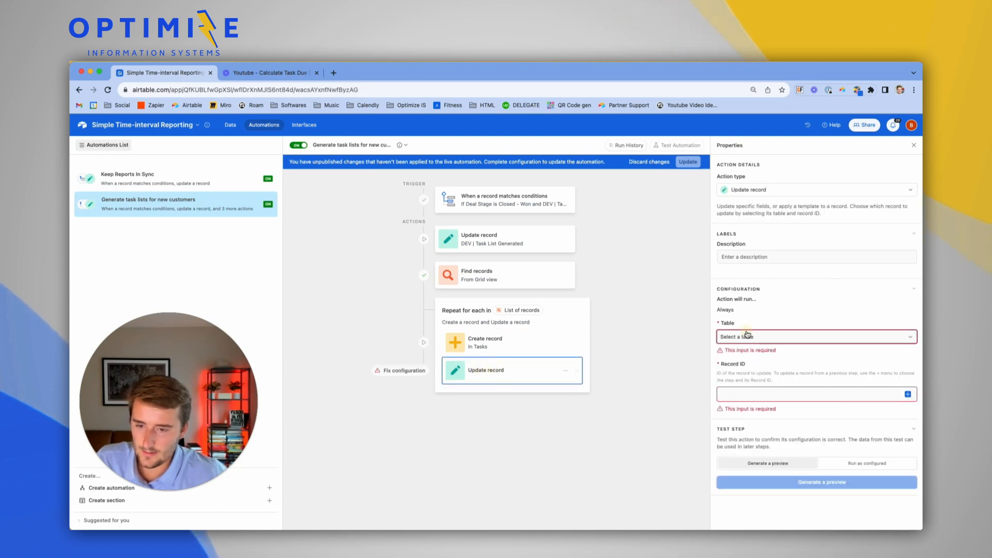
click(815, 336)
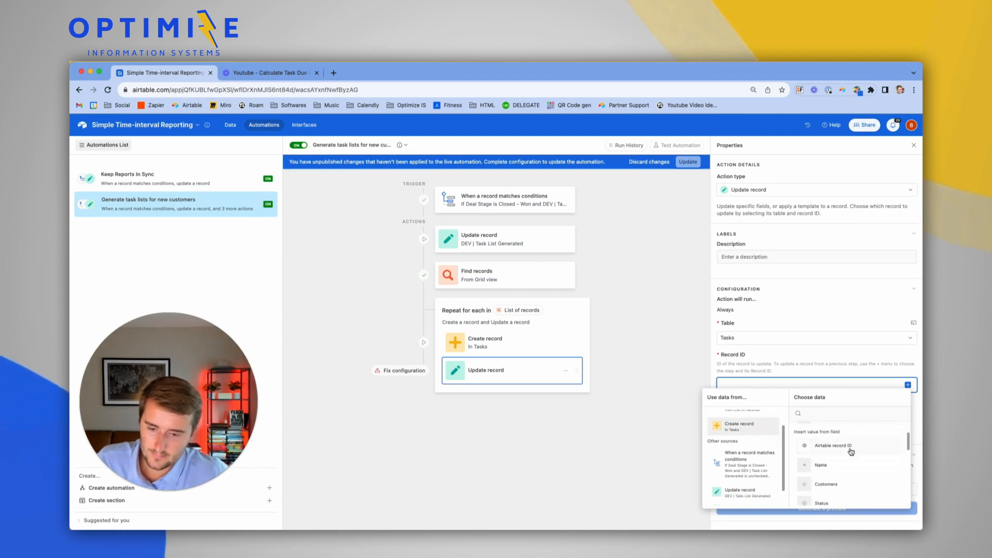
click(833, 445)
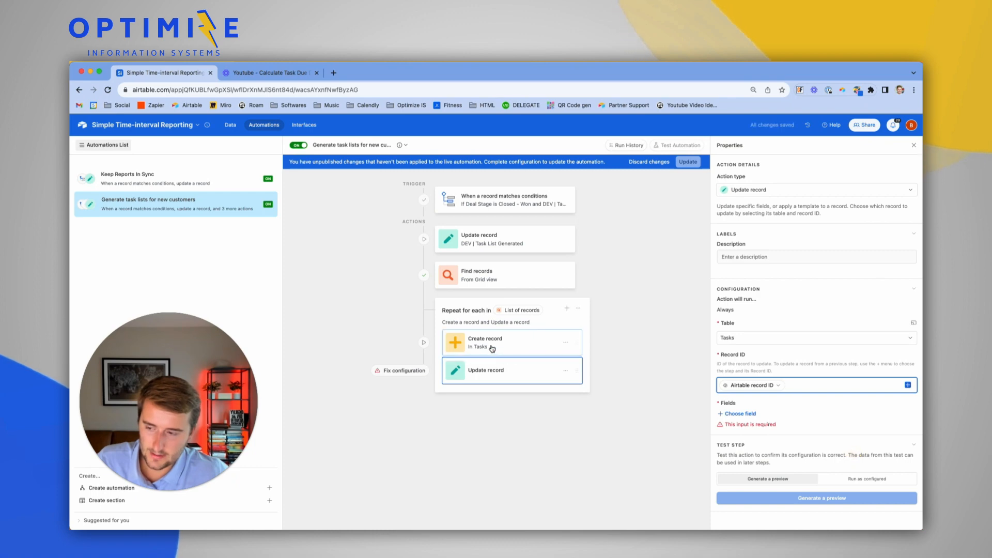
Set the update's Due Date field dynamically from DEV | Due Date, then return to the base data
click(737, 414)
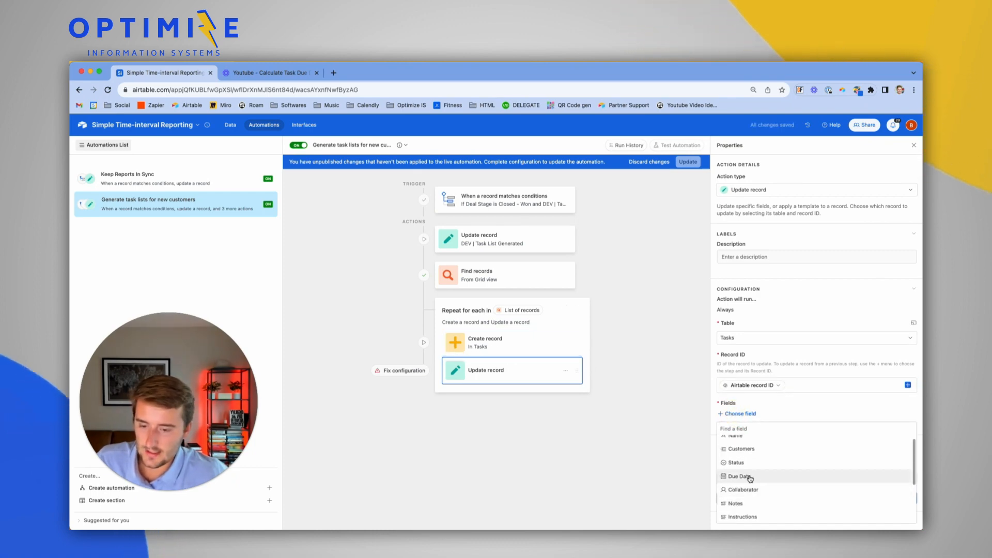
click(740, 475)
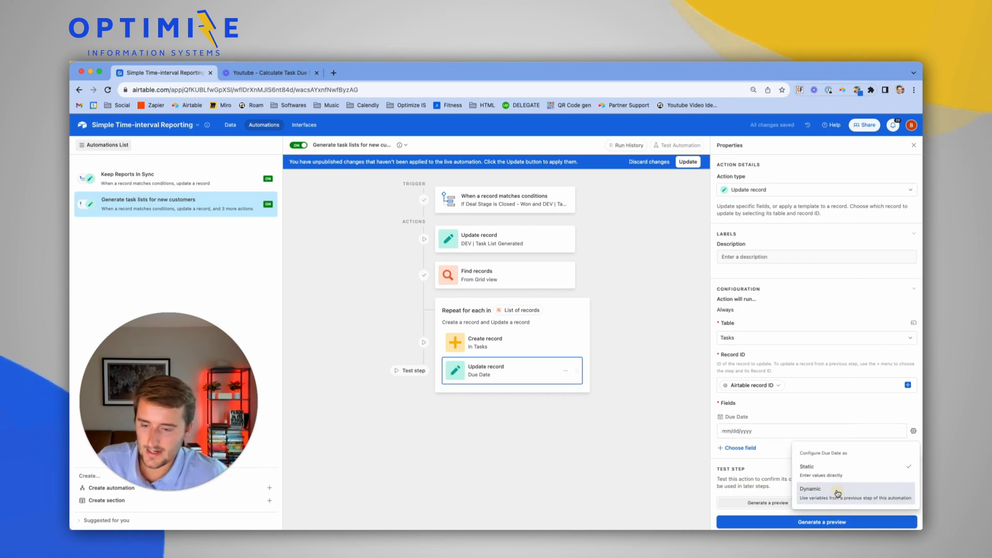
click(811, 488)
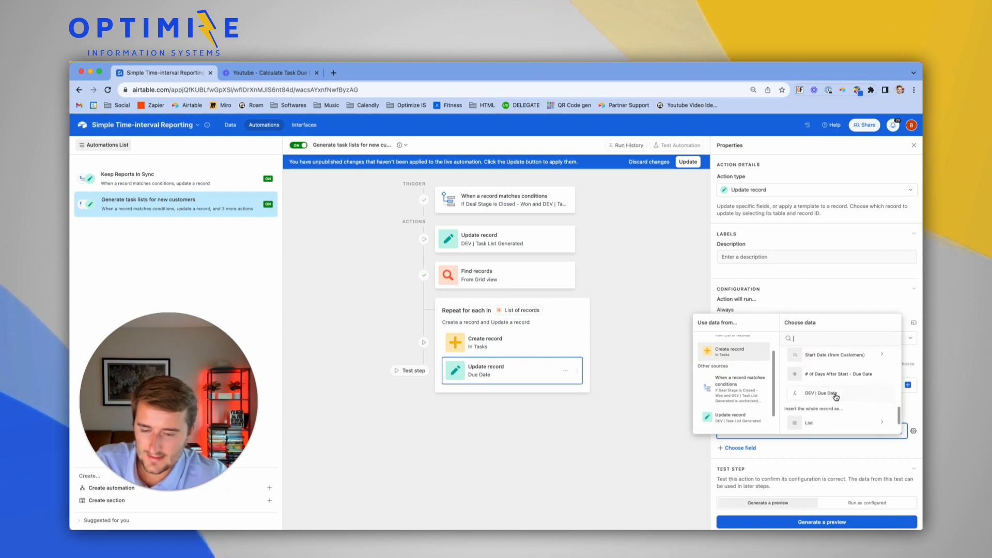
click(822, 393)
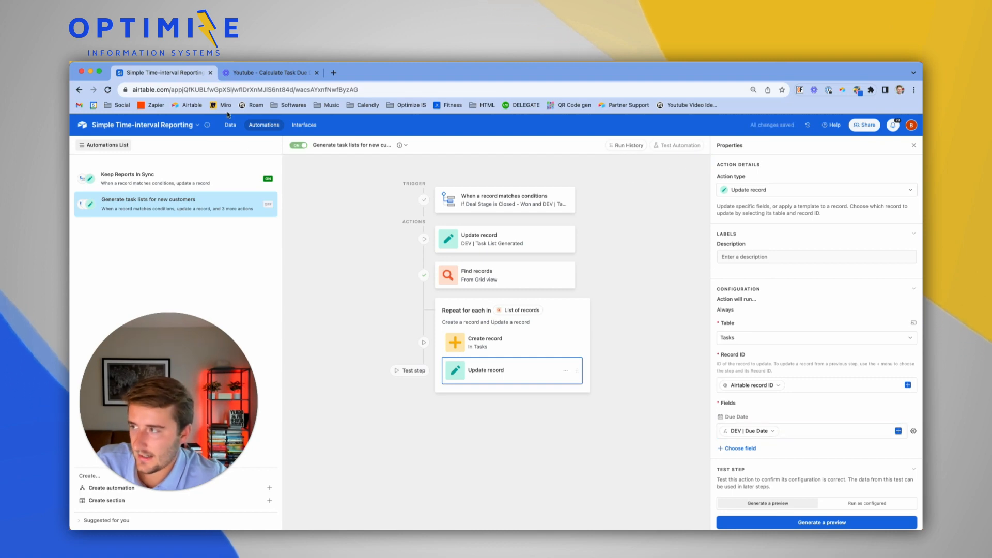
click(229, 125)
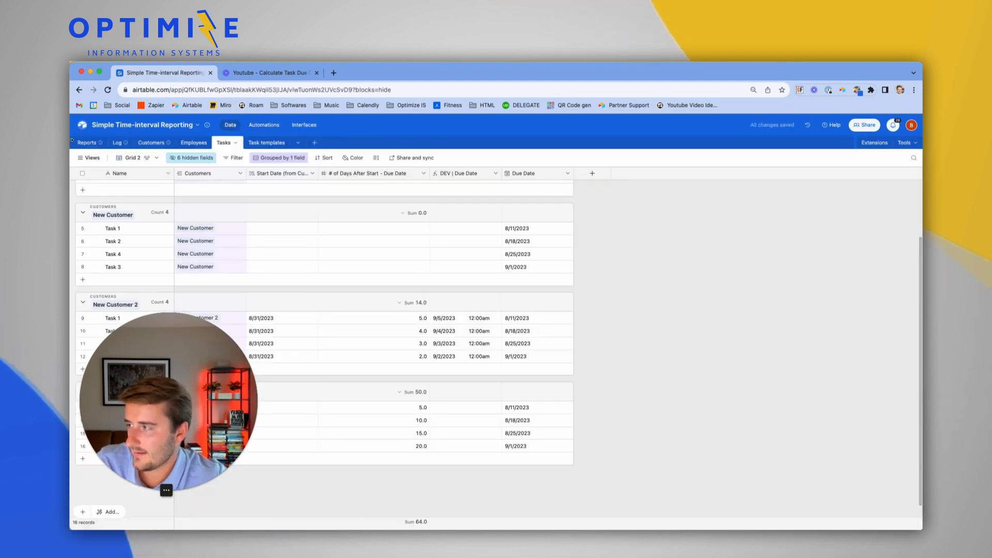
Delete all 16 existing records from the Tasks table
click(81, 173)
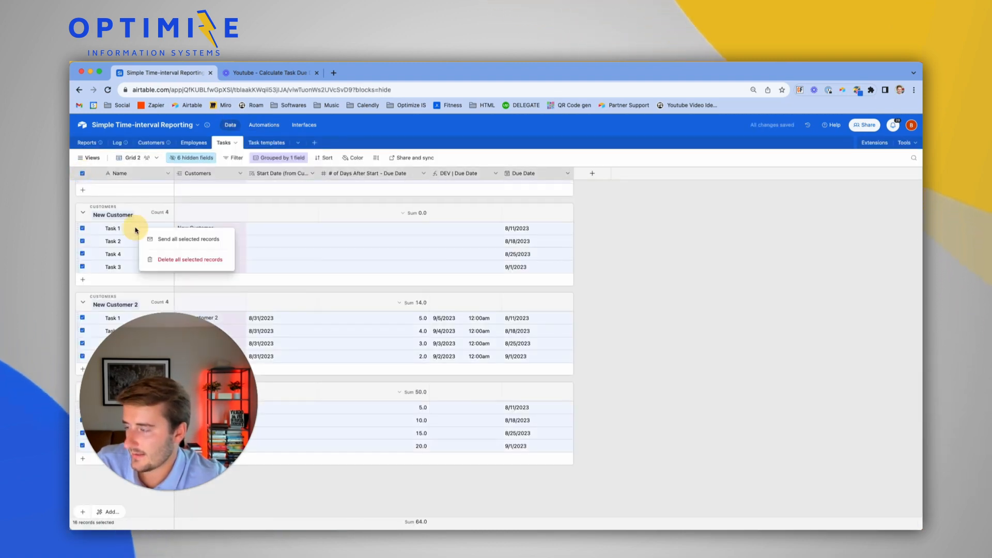
click(189, 260)
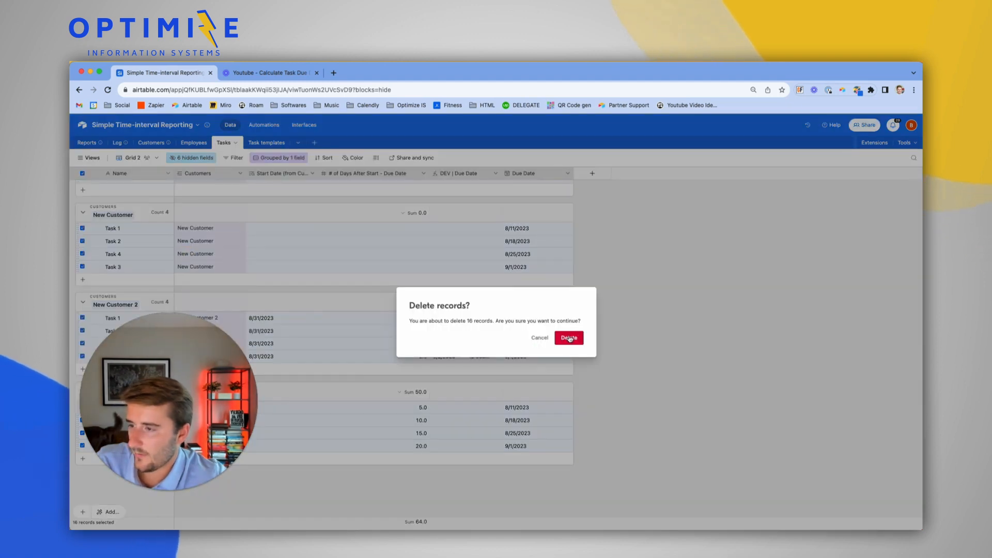
click(567, 337)
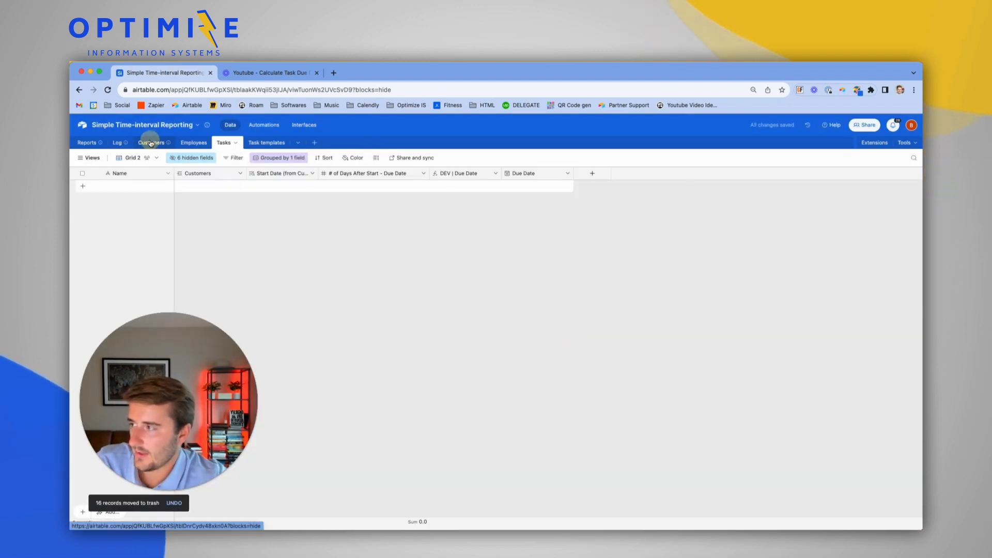
Remove the top four customer records (John Doe, Jane Smith, TEST 1, TEST 2) from Customers
click(150, 141)
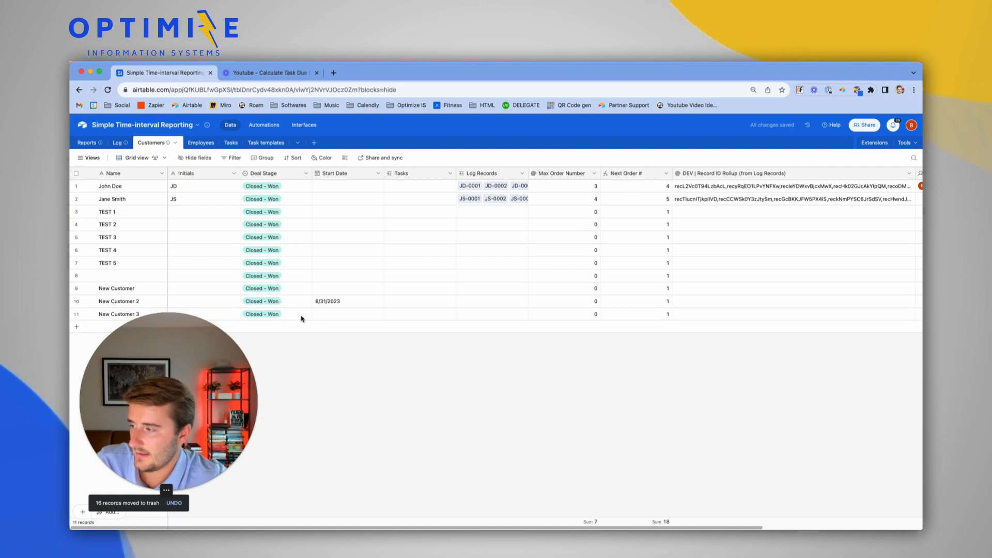
click(76, 185)
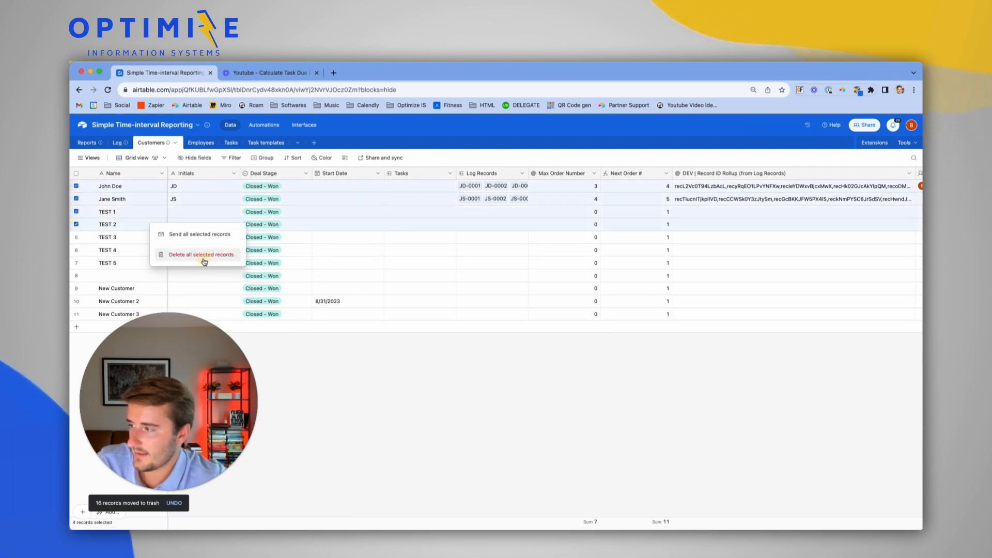
click(200, 254)
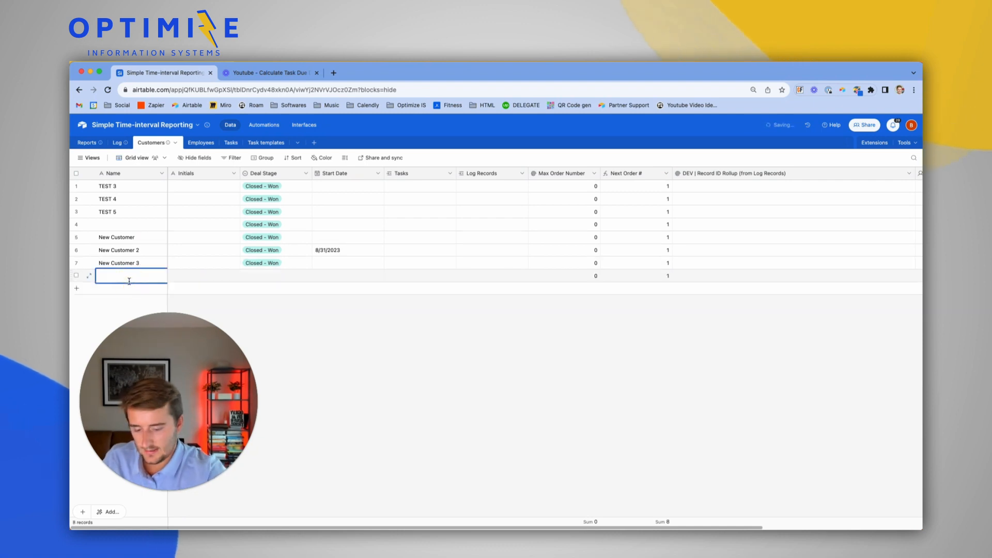
Enter New Customer 4 with Deal Stage Closed - Won and Start Date 11/25/2023
text(New Customer)
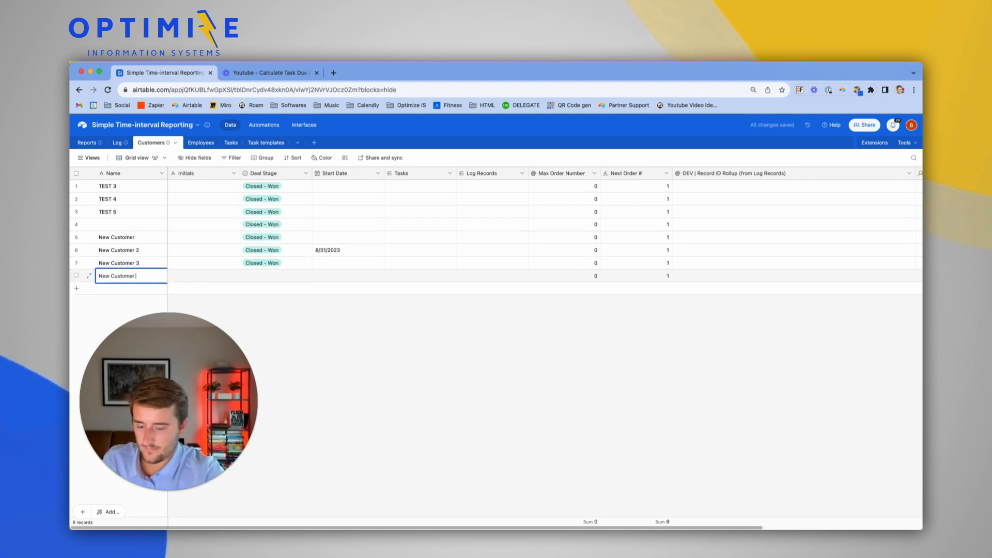
click(275, 275)
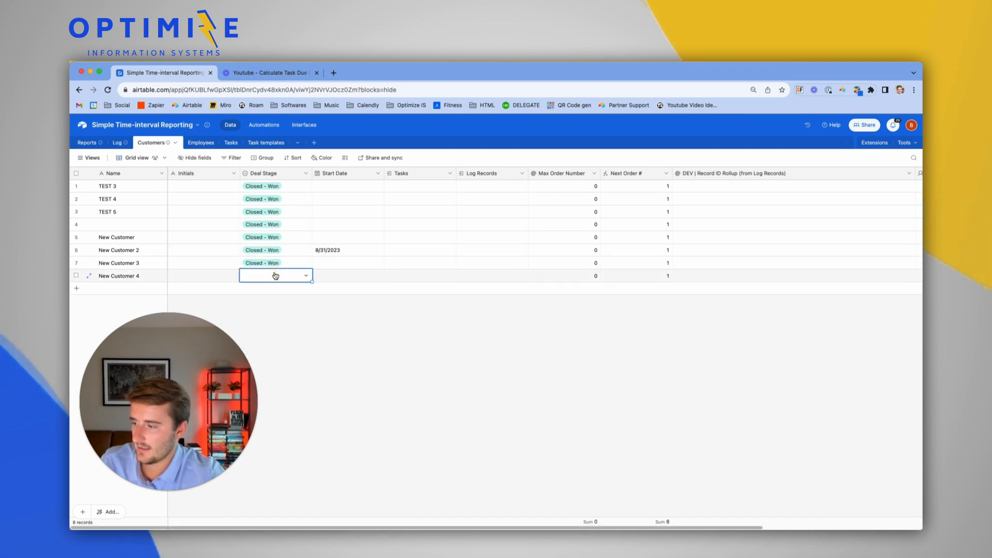
click(275, 274)
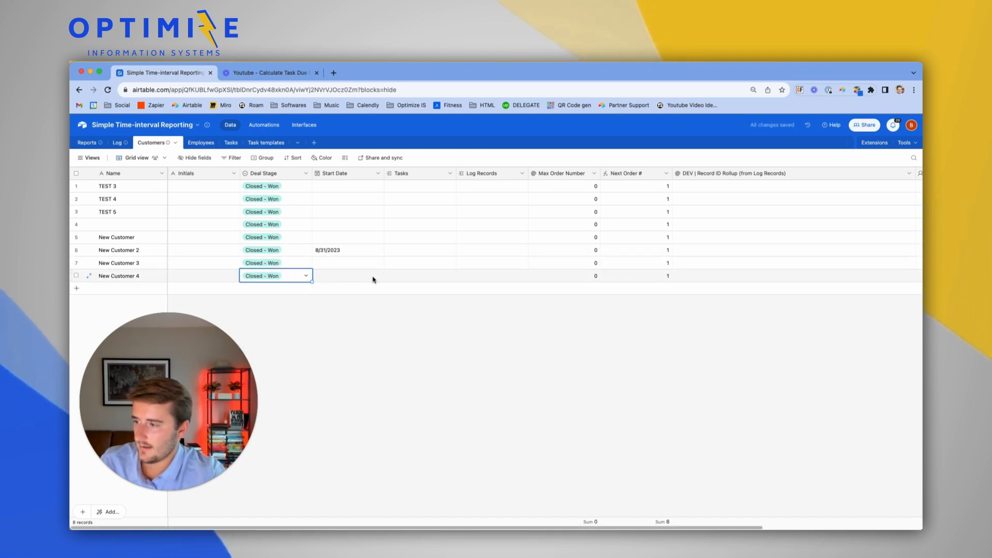
click(347, 275)
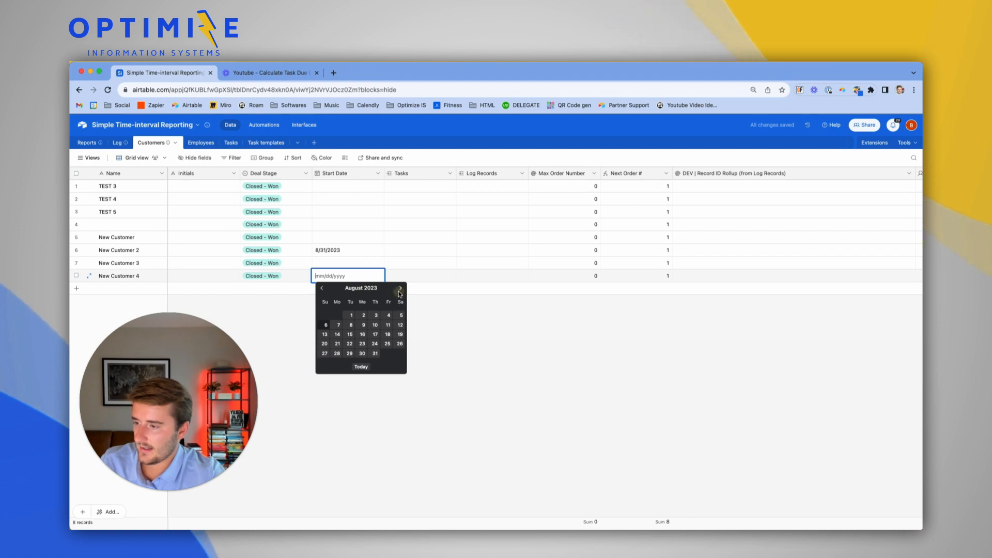
click(398, 288)
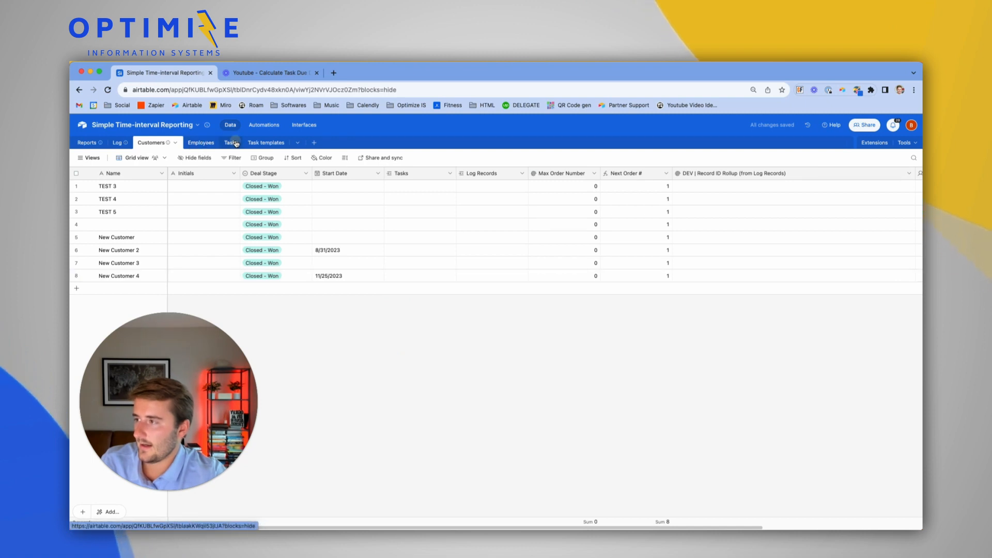
click(223, 143)
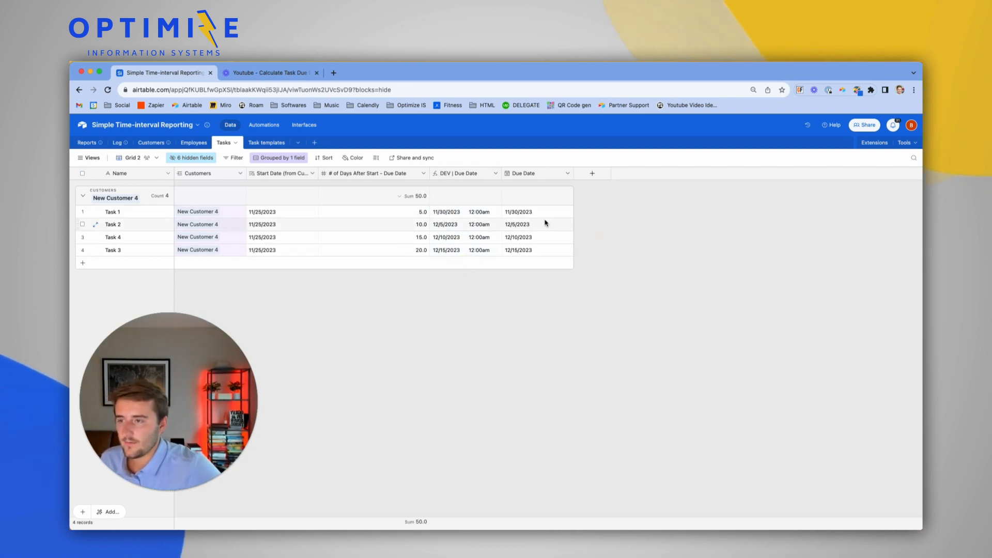
In Tasks Grid view, move Task 2's due date to 12/6/2023 and Task 4's to 12/9/2023
click(91, 157)
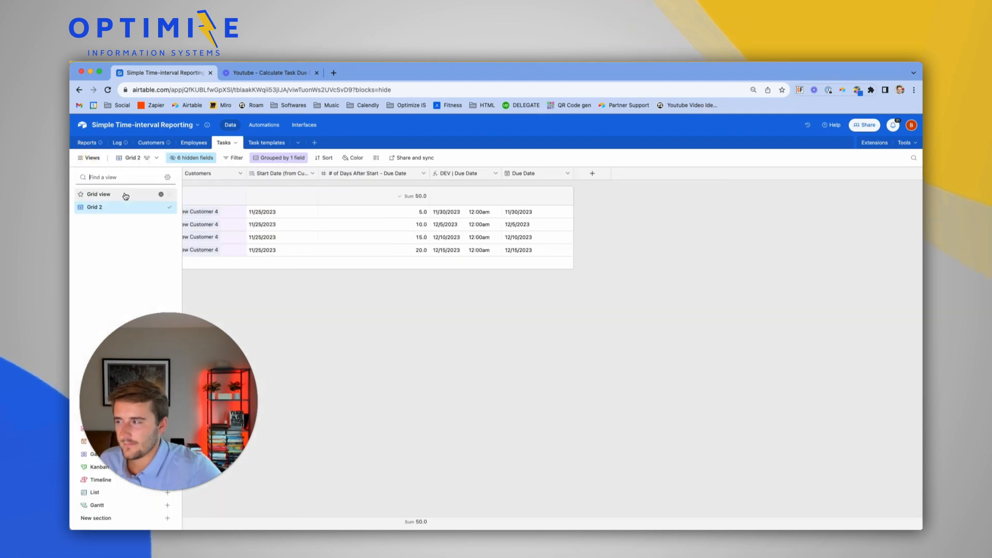
click(99, 194)
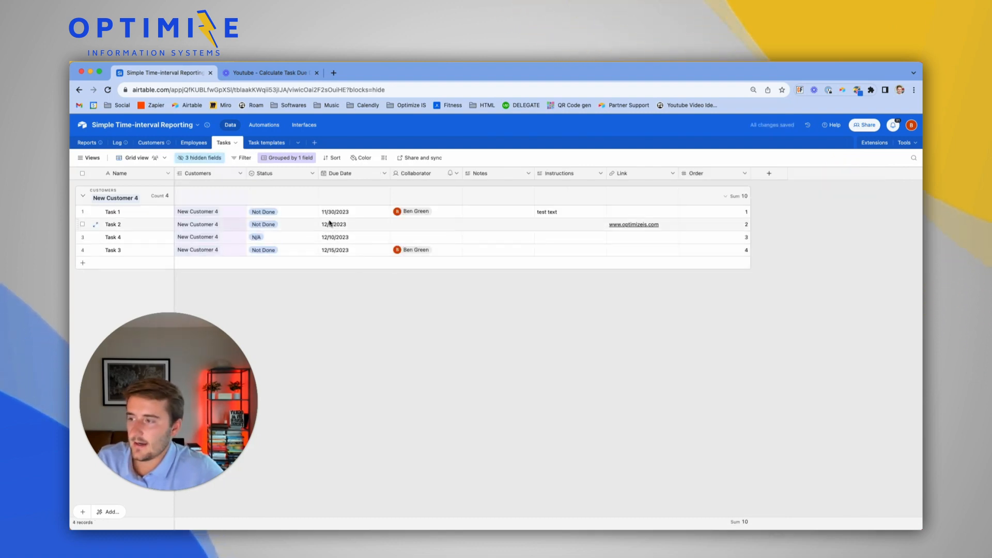
click(355, 224)
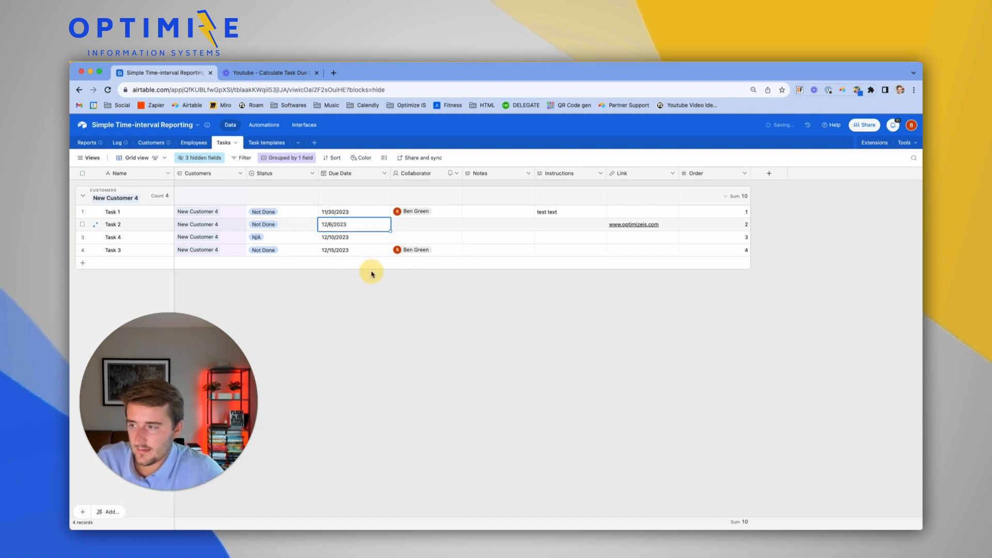
click(353, 237)
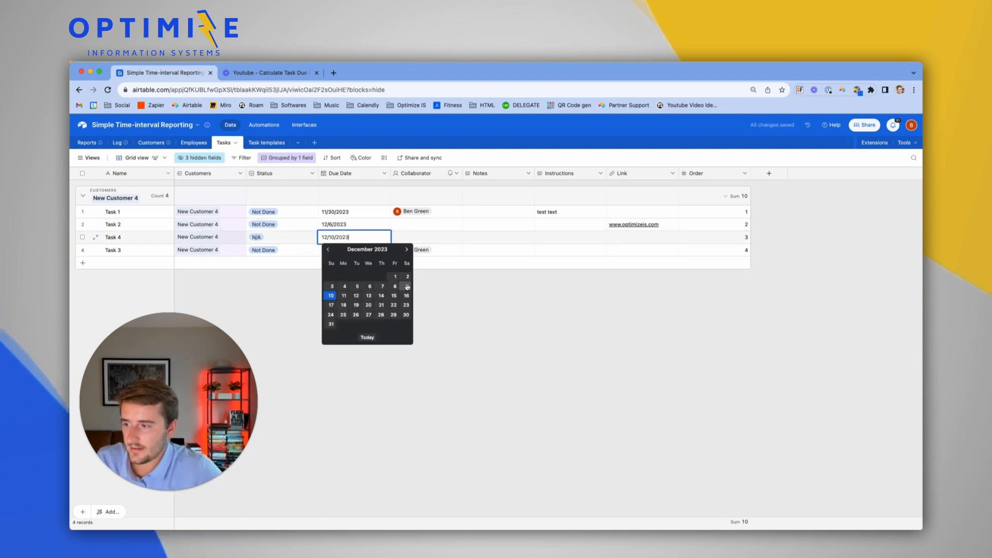
click(394, 287)
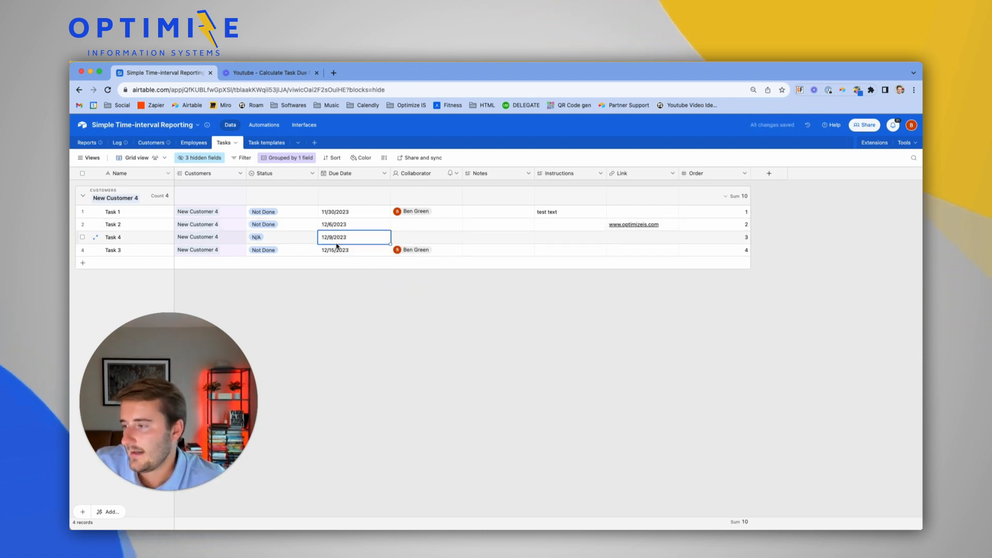